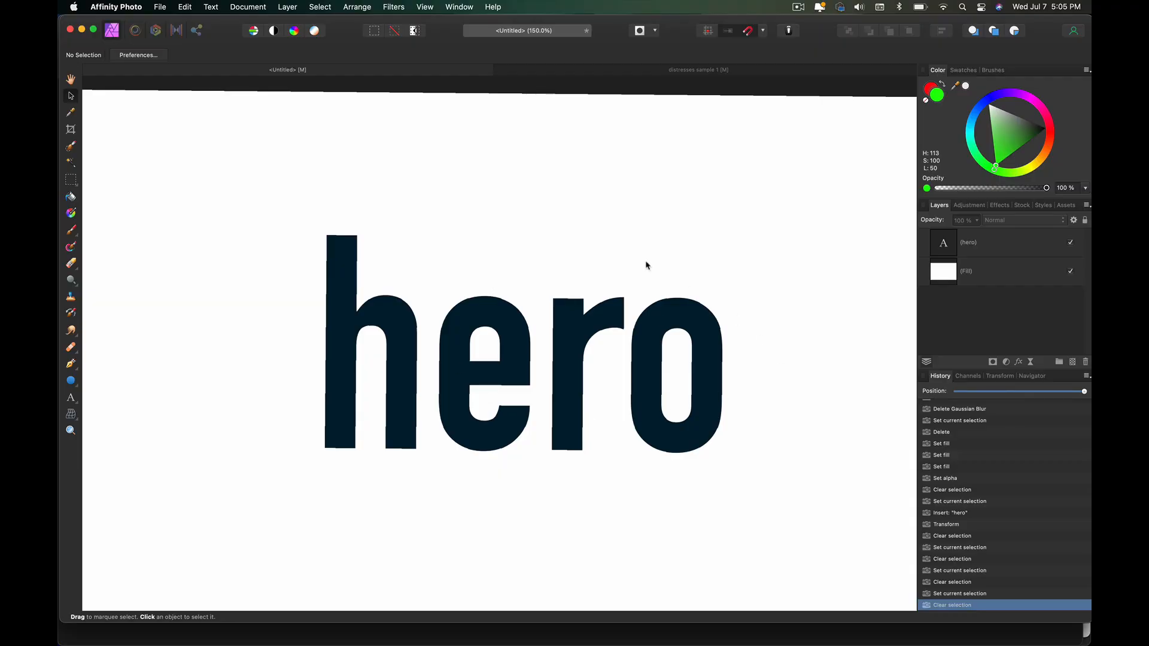
{"action": "mouse_move", "coordinate": [634, 523]}
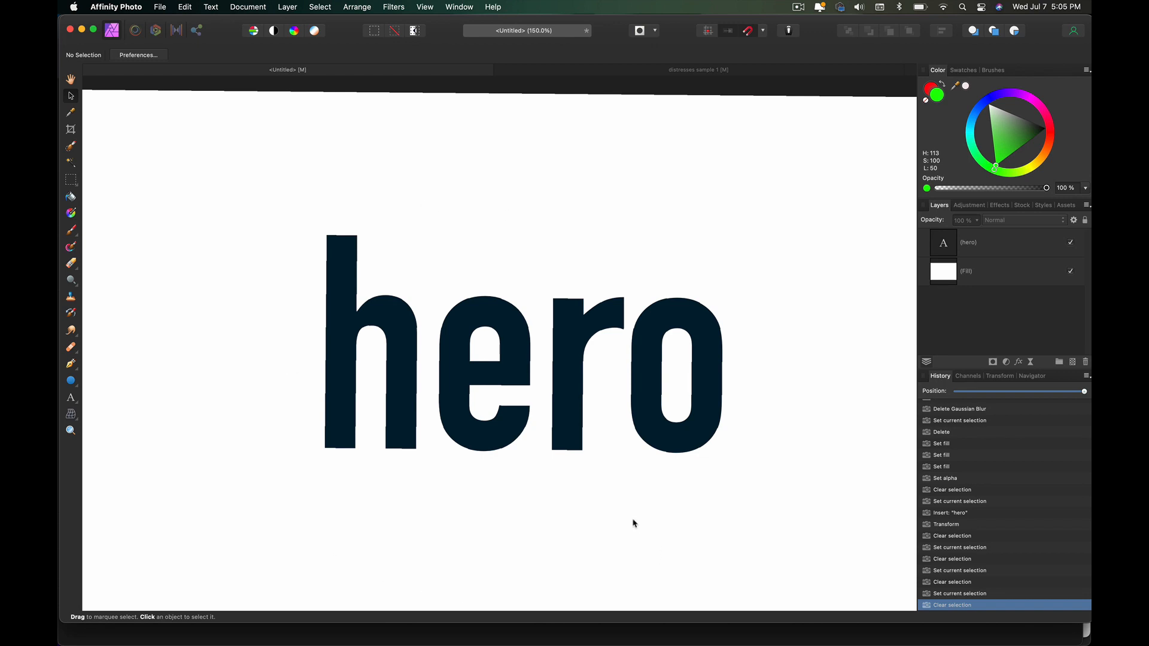
- Give the hero text a live Gaussian Blur filter and a Threshold adjustment above it
{"action": "left_click", "coordinate": [522, 343]}
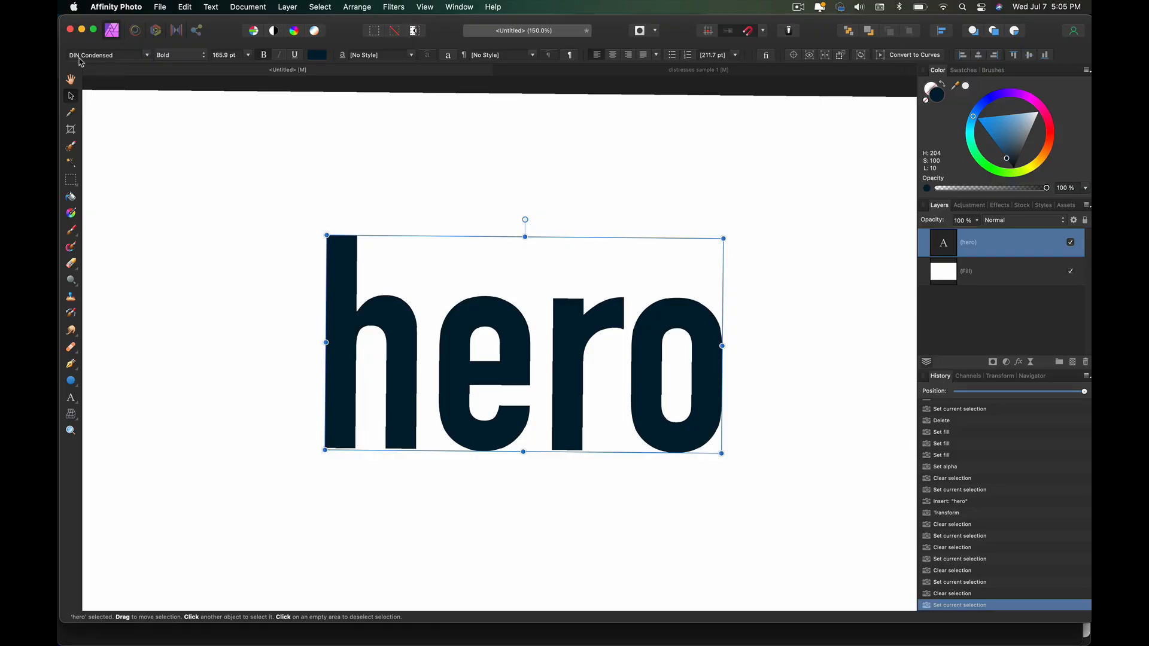
{"action": "mouse_move", "coordinate": [111, 56]}
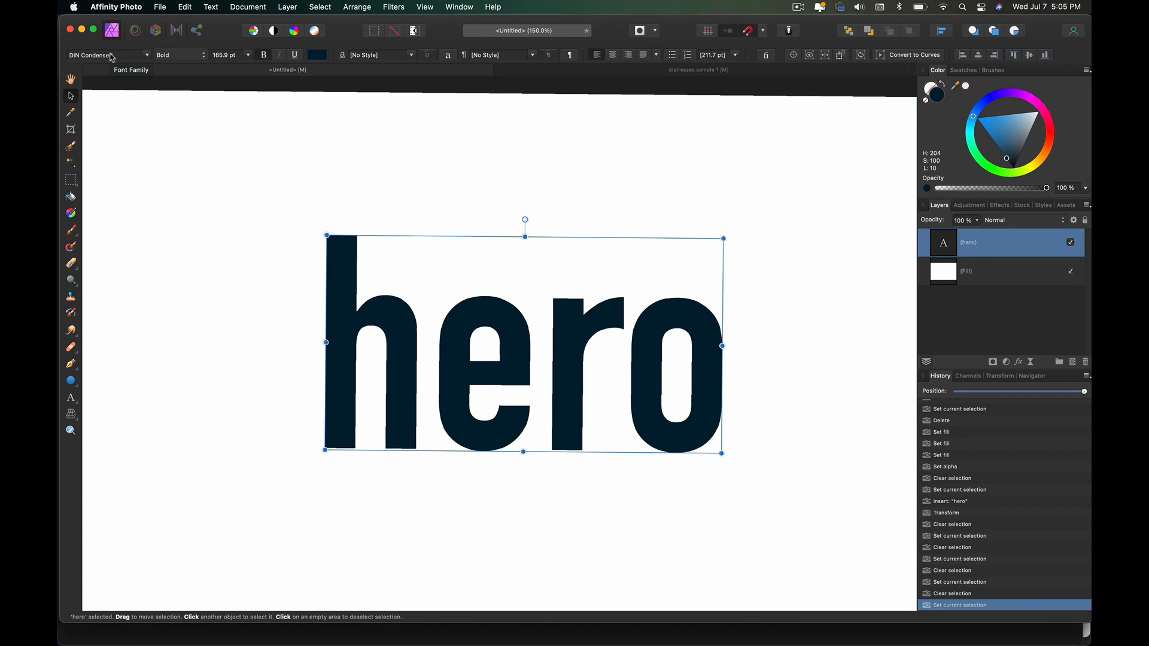
{"action": "mouse_move", "coordinate": [133, 61]}
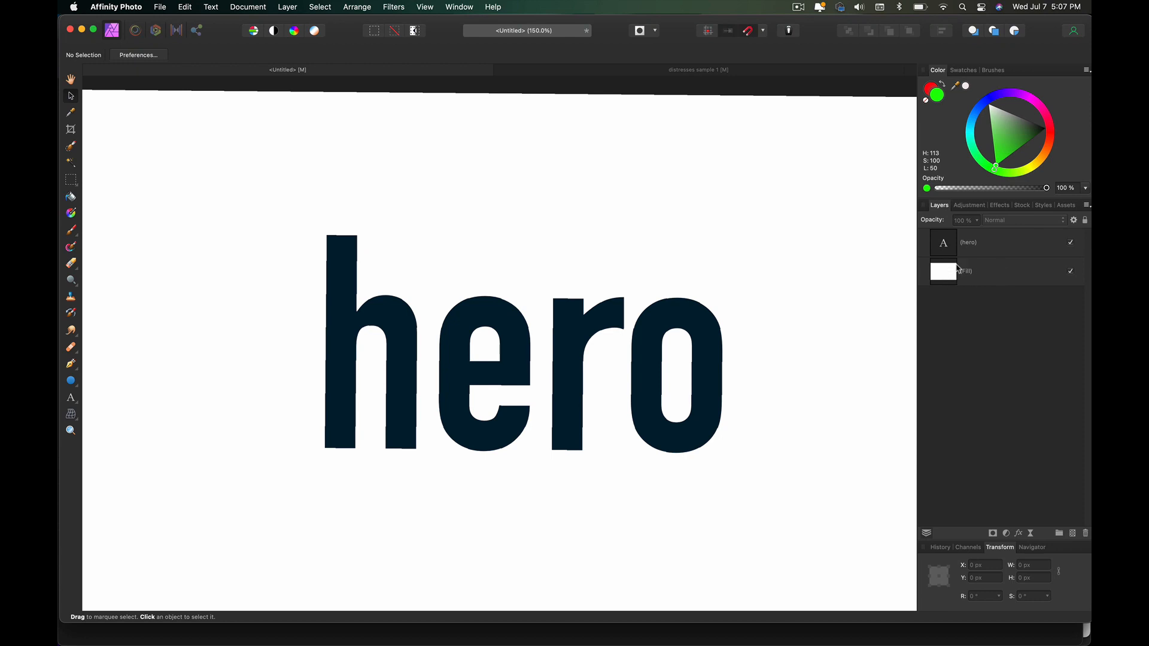
{"action": "mouse_move", "coordinate": [952, 277]}
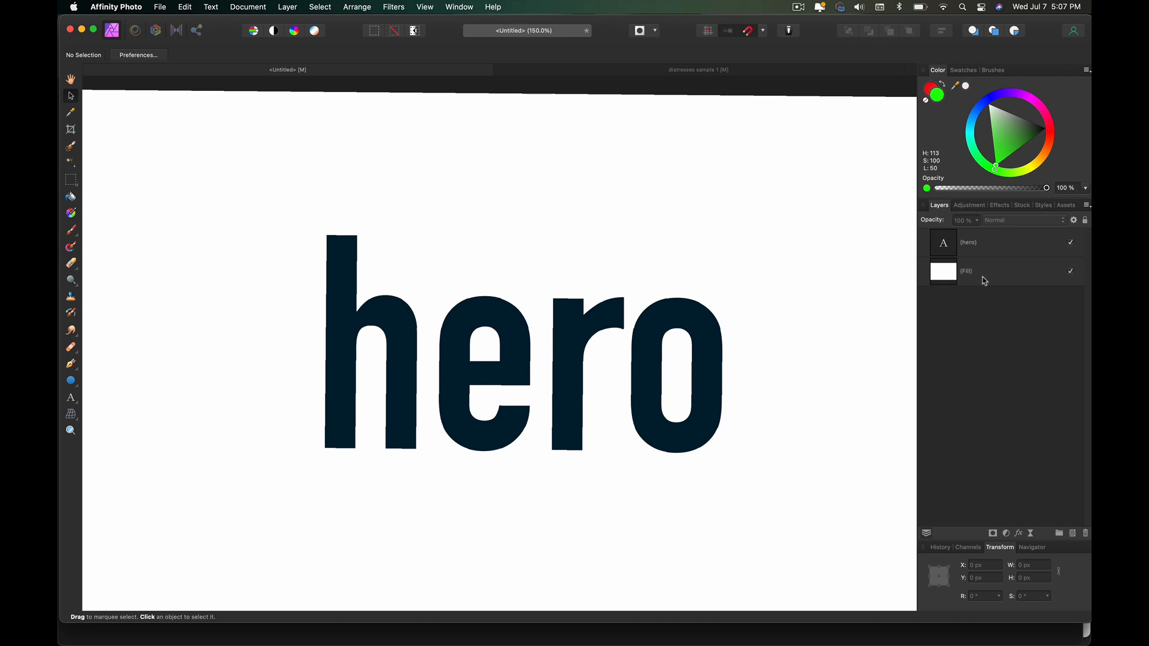
{"action": "left_click", "coordinate": [520, 345]}
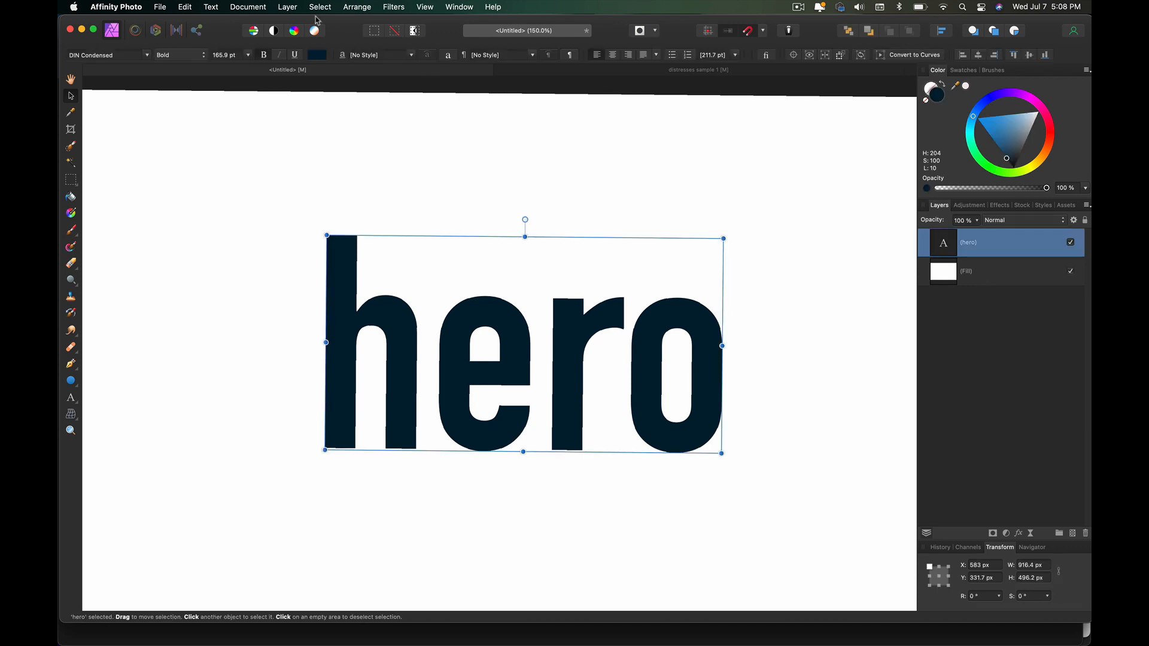
{"action": "left_click", "coordinate": [288, 7]}
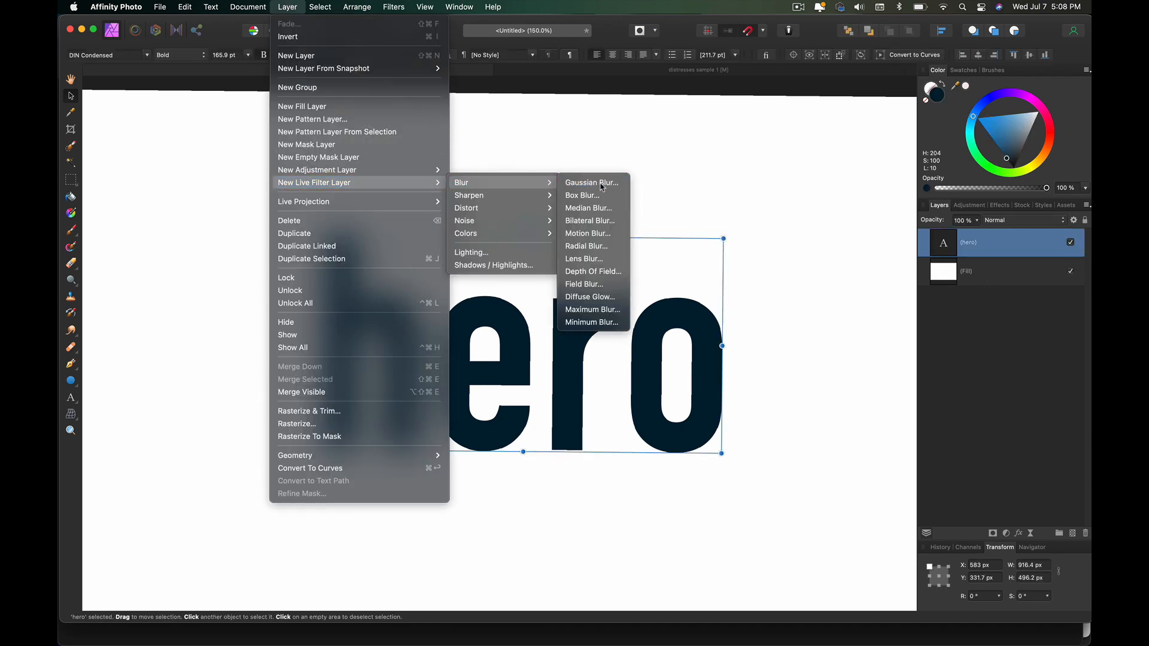
{"action": "left_click", "coordinate": [591, 182]}
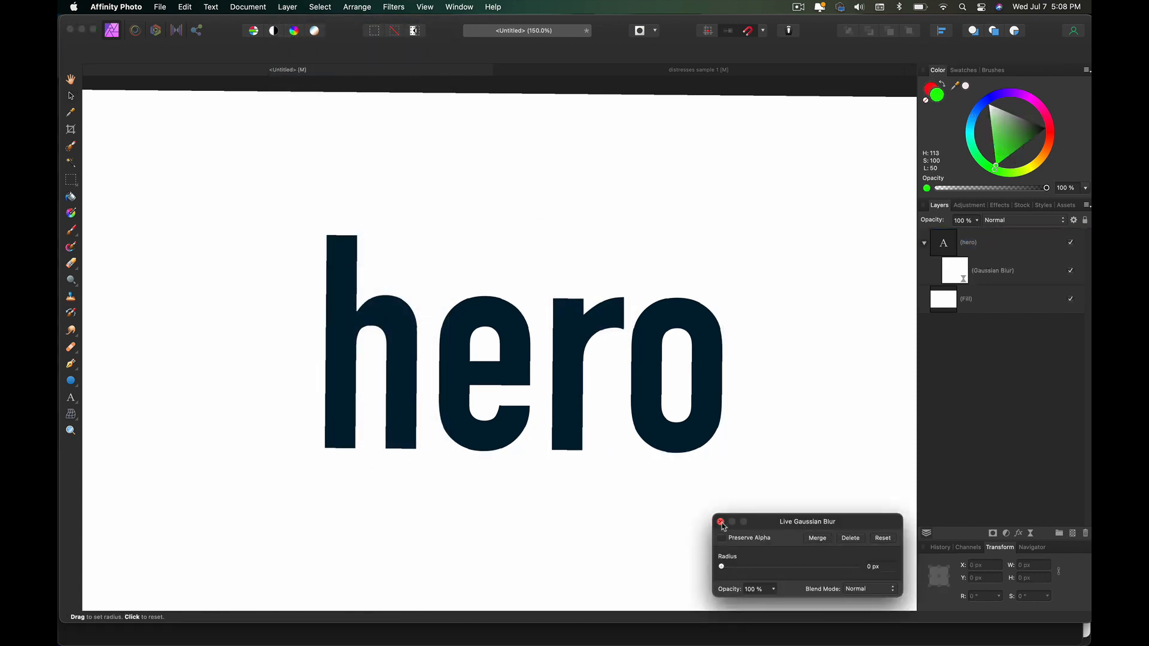
{"action": "left_click", "coordinate": [287, 7]}
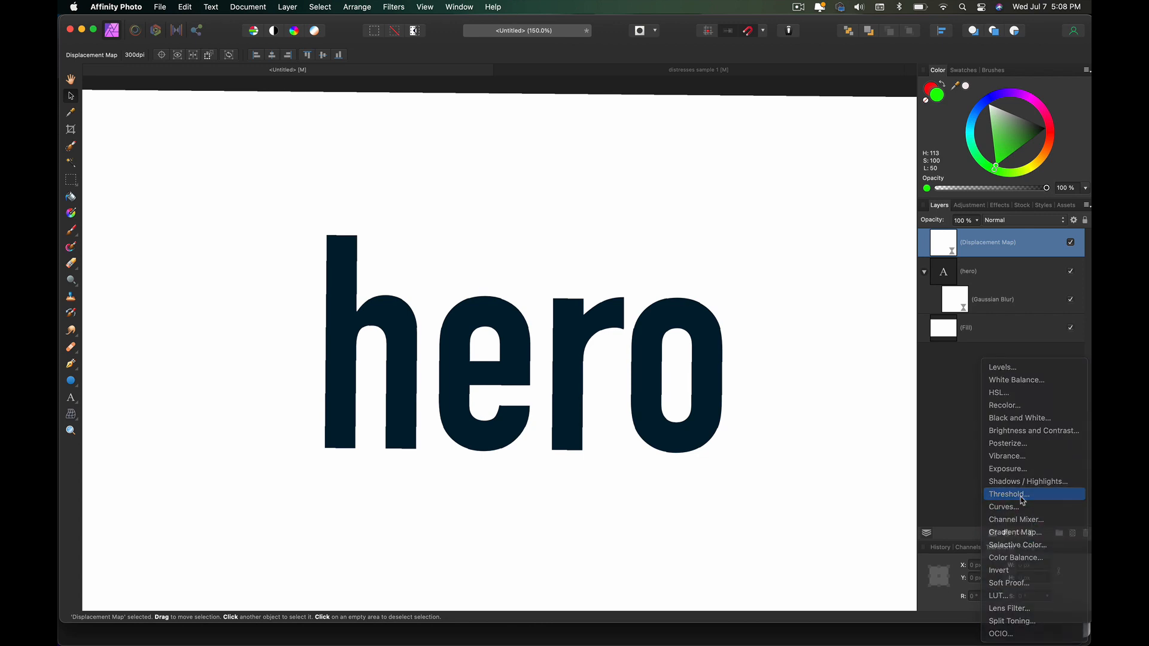
{"action": "left_click", "coordinate": [1009, 494]}
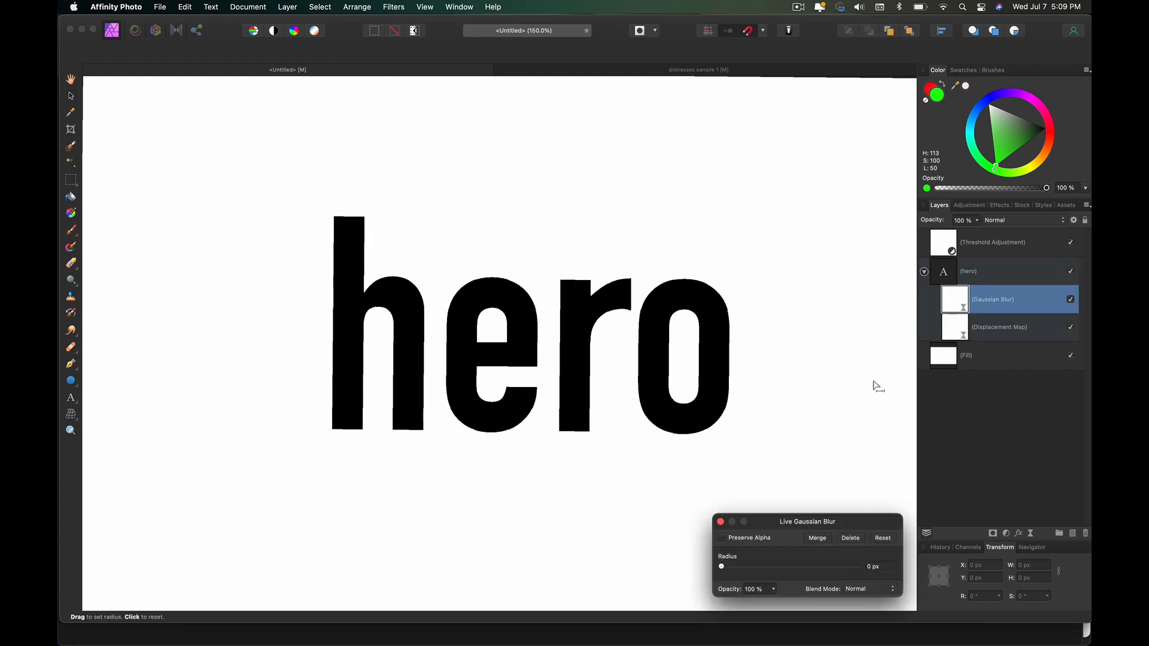
- Try several Gaussian blur radii on the lettering and settle on a higher radius
{"action": "left_click_drag", "start_coordinate": [721, 567], "coordinate": [725, 567]}
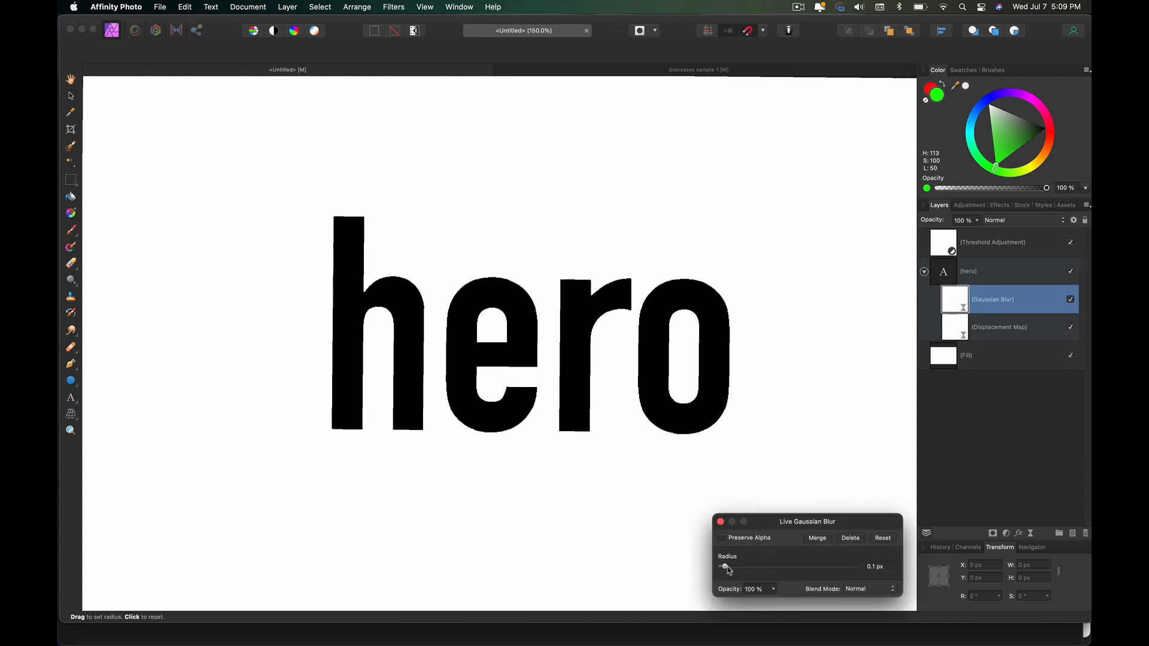
{"action": "left_click_drag", "start_coordinate": [725, 567], "coordinate": [790, 567]}
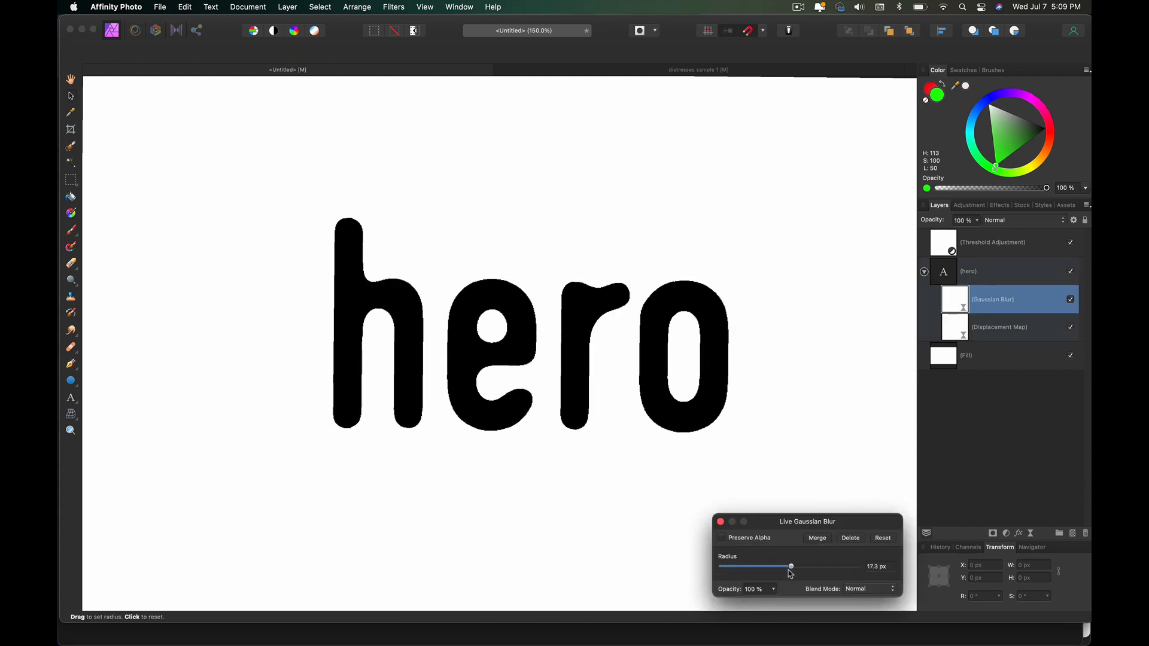
{"action": "left_click_drag", "start_coordinate": [790, 566], "coordinate": [783, 565]}
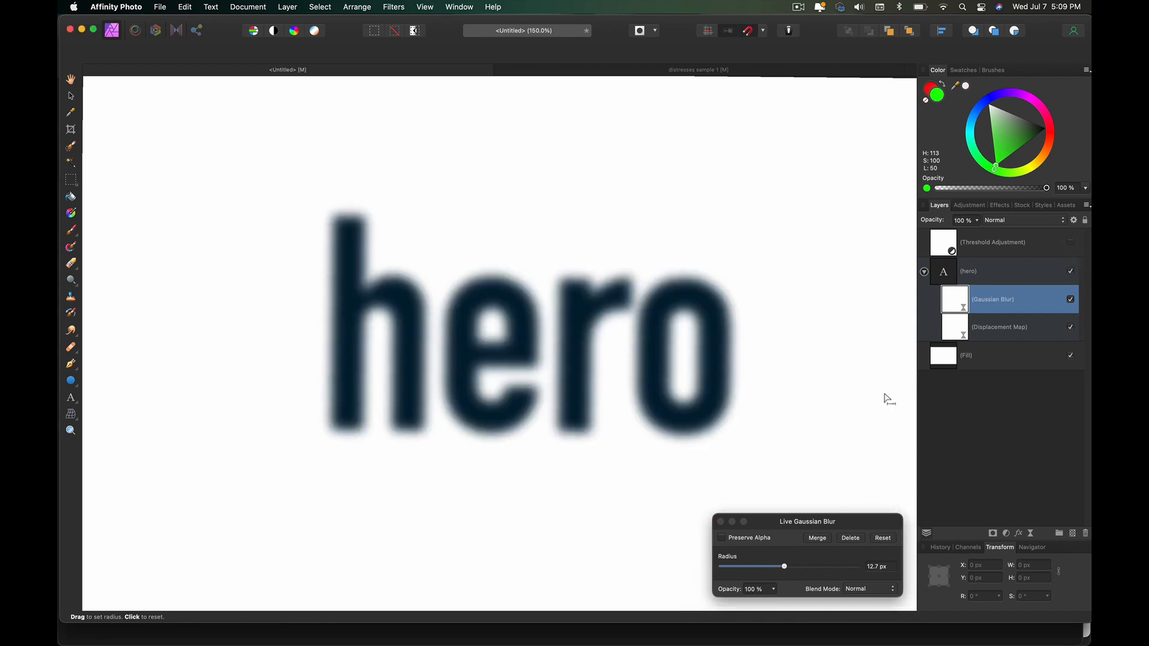
{"action": "left_click_drag", "start_coordinate": [784, 566], "coordinate": [750, 566]}
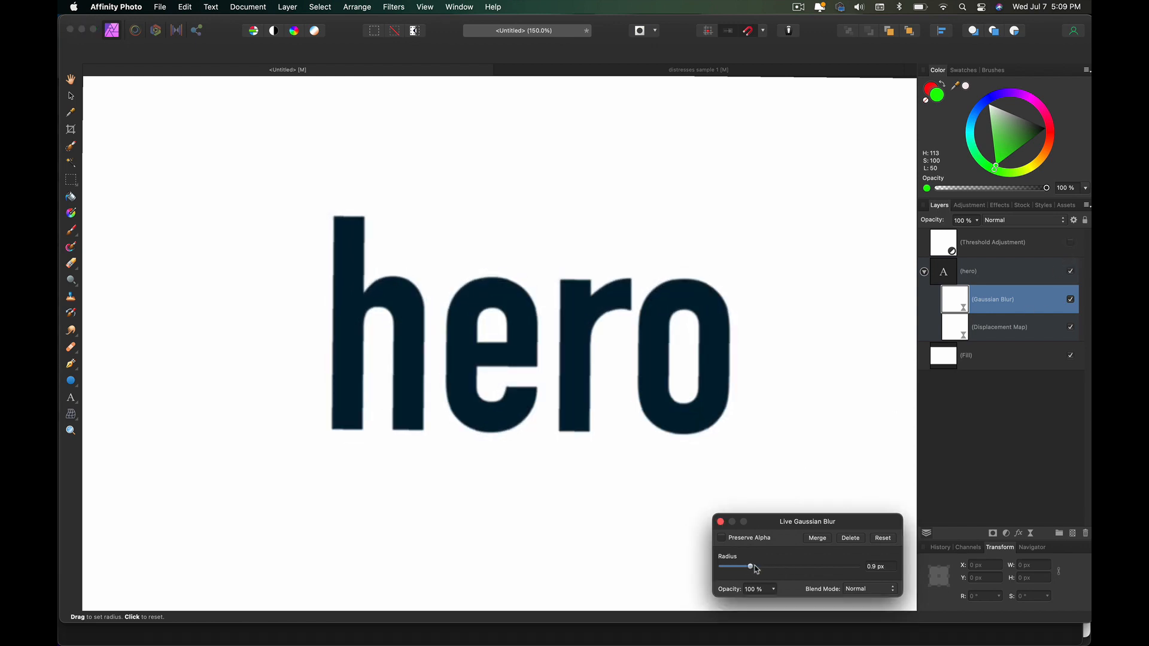
{"action": "left_click_drag", "start_coordinate": [750, 566], "coordinate": [793, 567]}
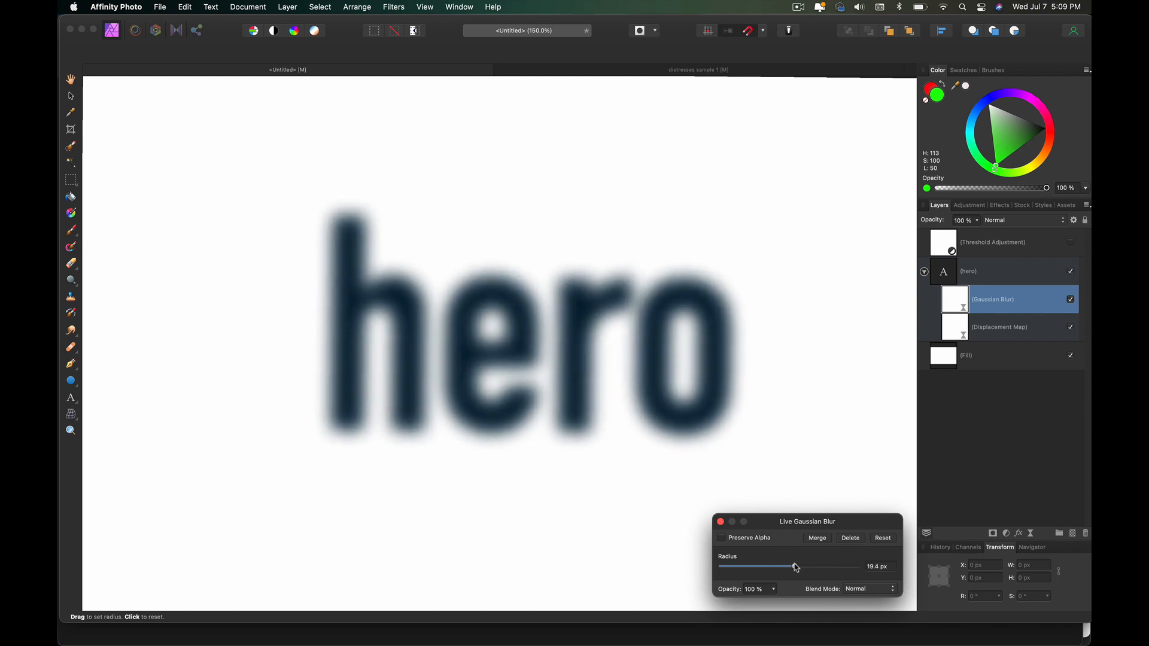
{"action": "left_click_drag", "start_coordinate": [794, 565], "coordinate": [798, 565]}
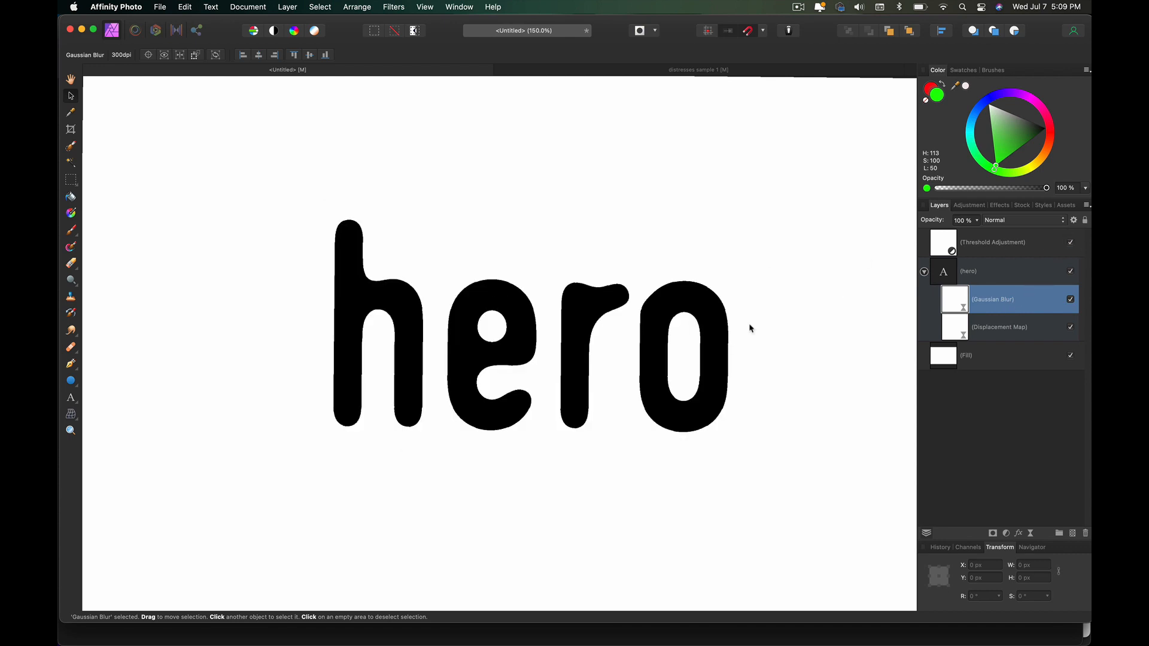
- Set the Threshold adjustment to about 69% to make the letters solid black
{"action": "left_click", "coordinate": [993, 241]}
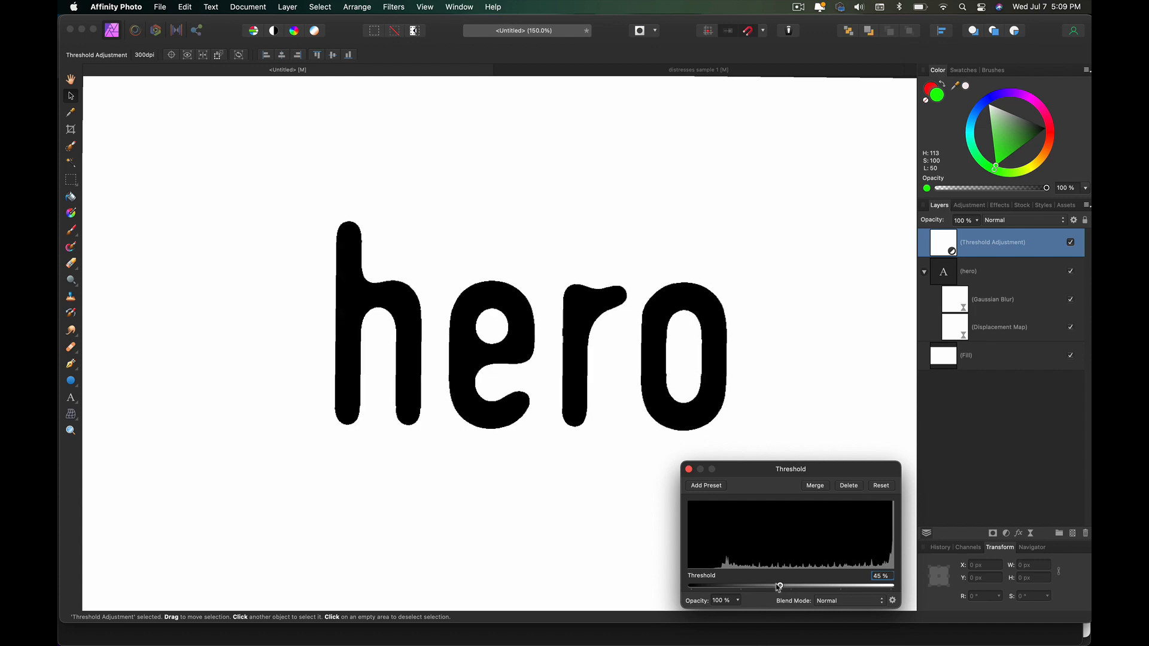
{"action": "left_click_drag", "start_coordinate": [778, 585], "coordinate": [826, 585]}
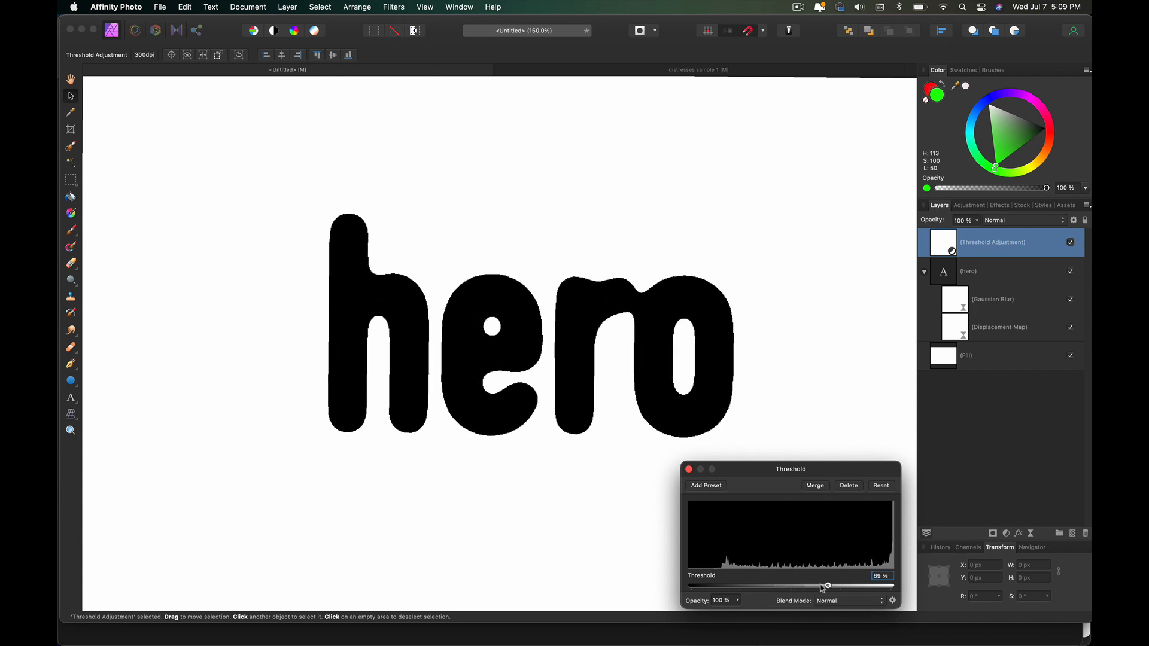
{"action": "left_click_drag", "start_coordinate": [827, 585], "coordinate": [816, 586]}
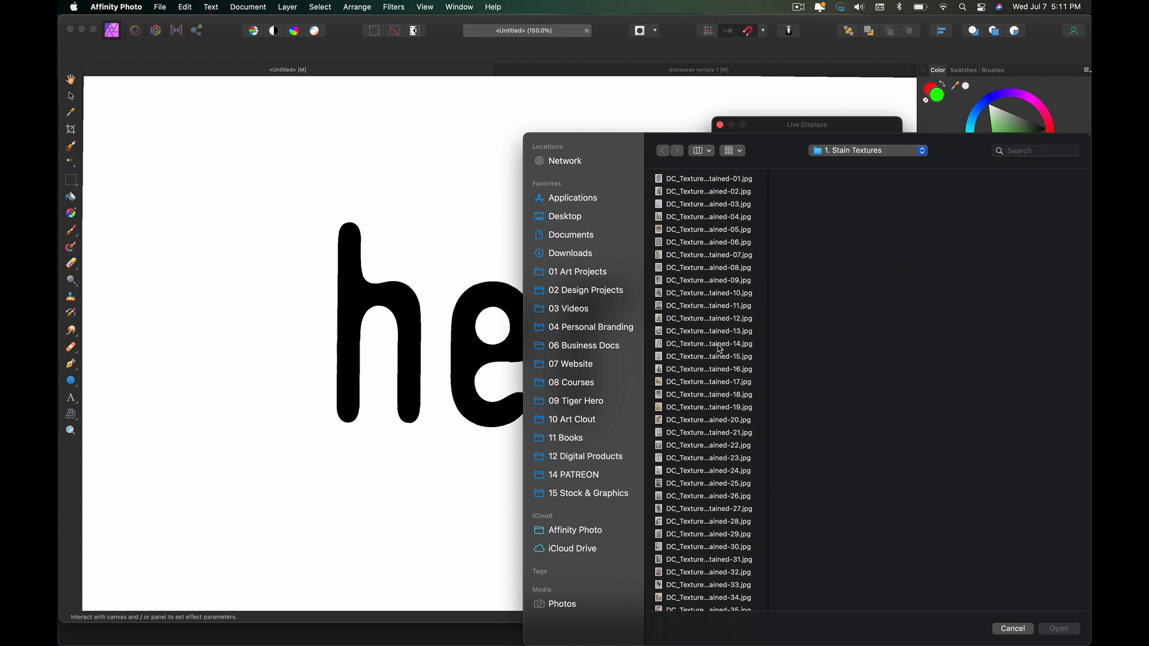
- Load a stain texture image as the hero text's displacement map
{"action": "left_click", "coordinate": [705, 369]}
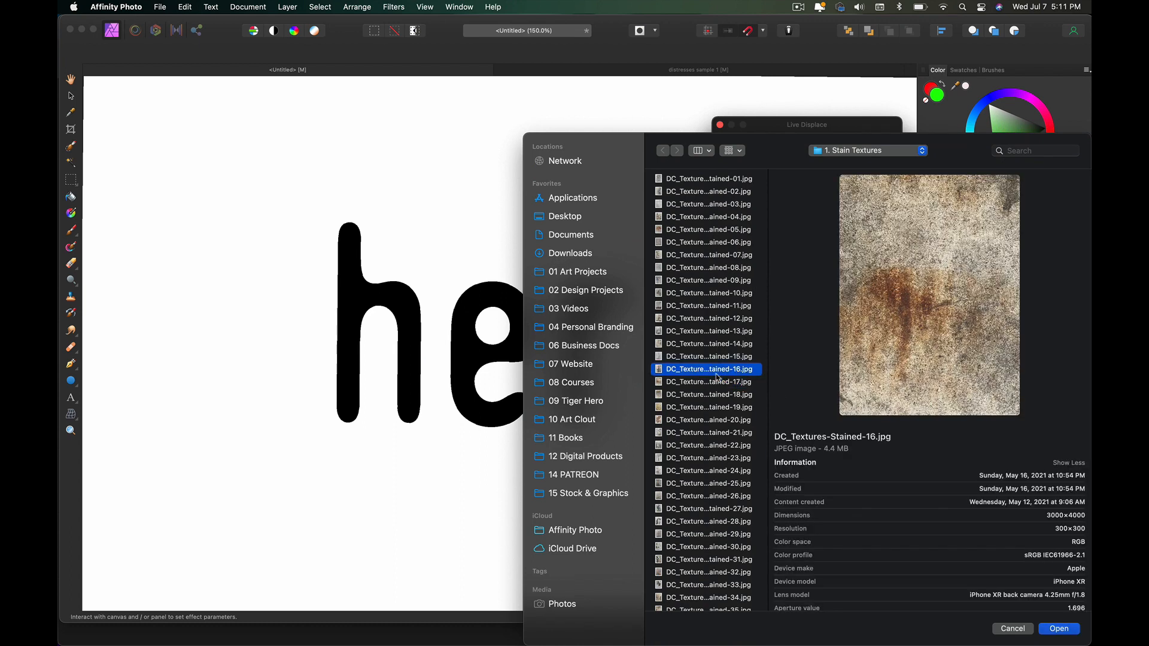
{"action": "left_click", "coordinate": [706, 330]}
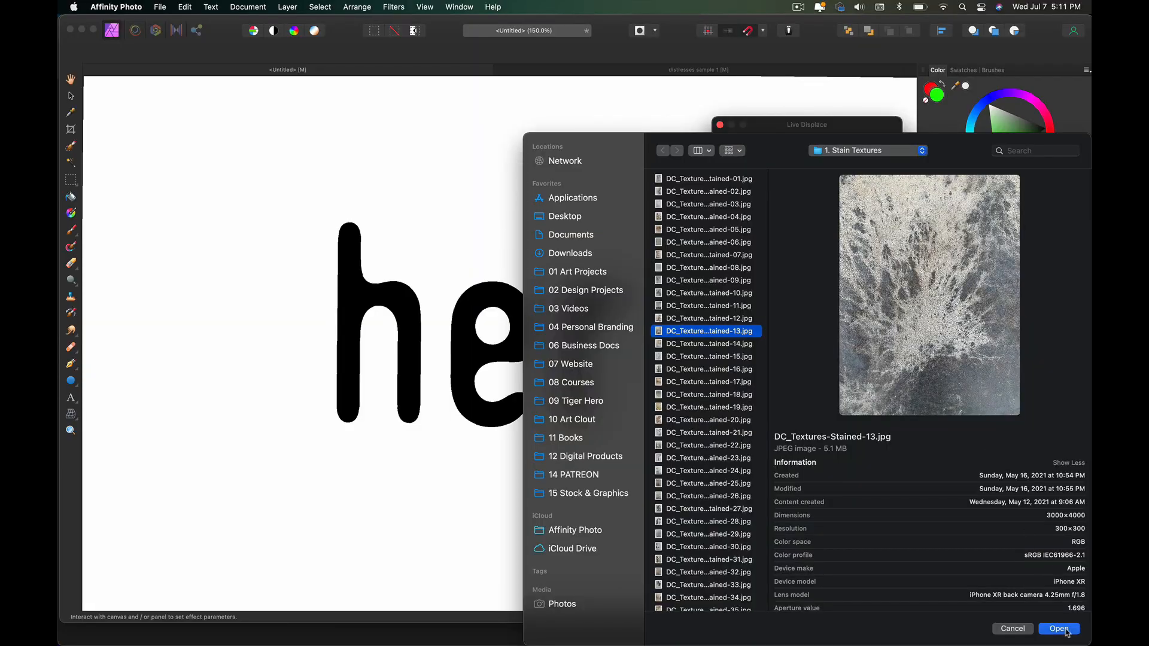
{"action": "left_click", "coordinate": [1058, 629]}
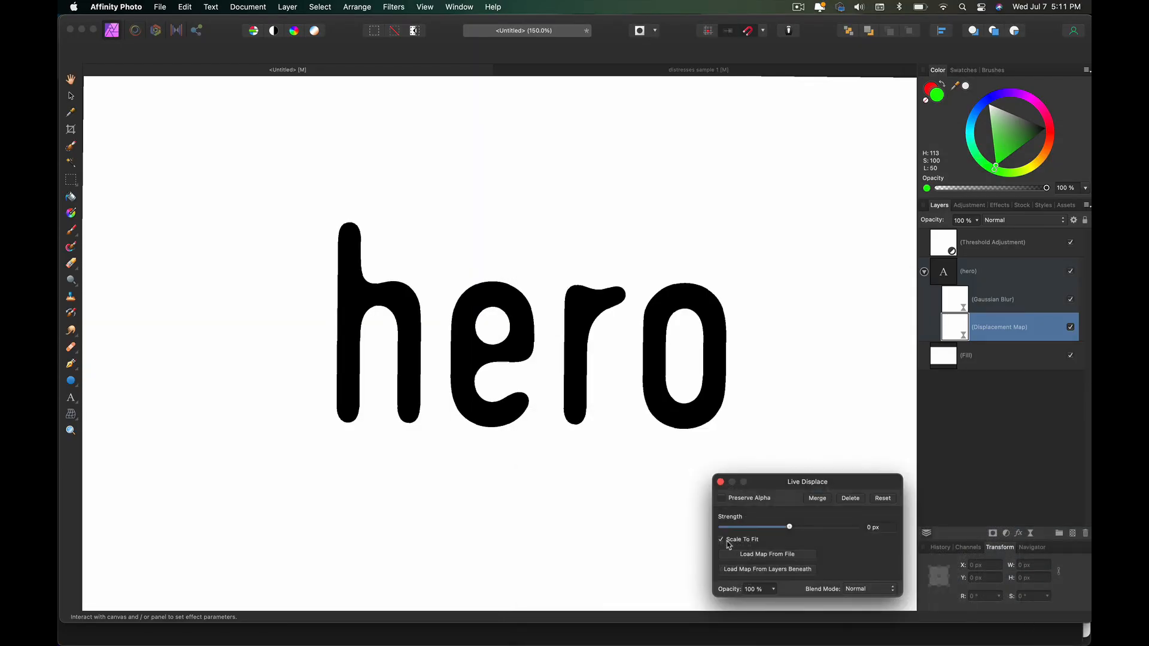
{"action": "left_click_drag", "start_coordinate": [806, 481], "coordinate": [776, 108]}
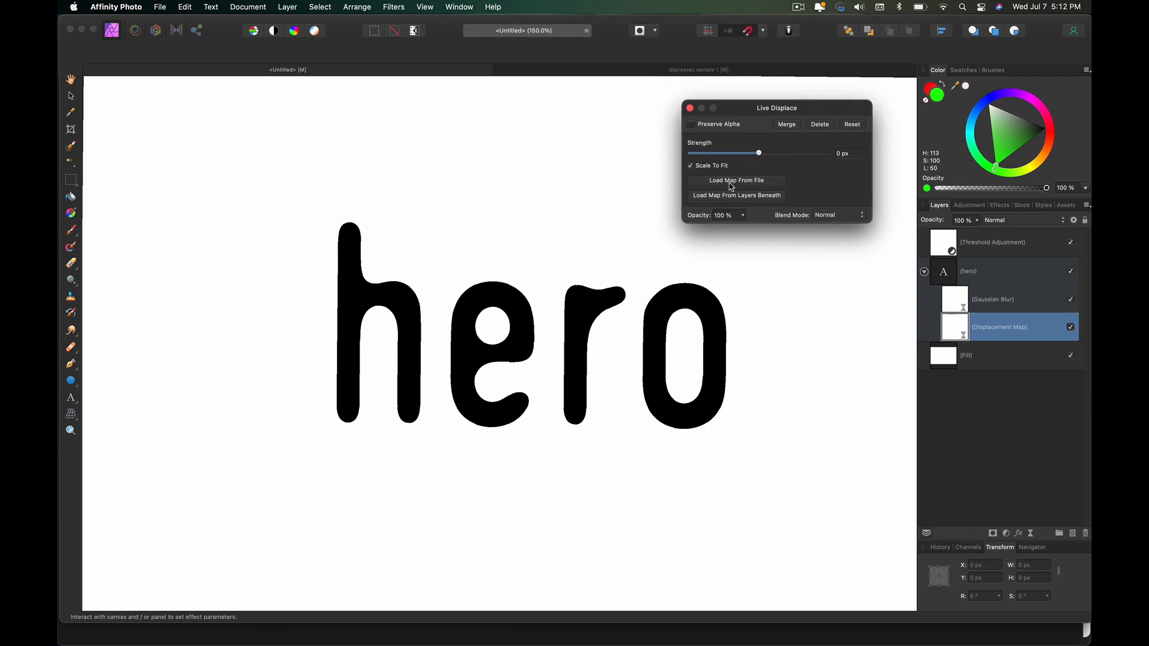
- Tune the displacement strength to about -9.6 px for frayed letter edges
{"action": "left_click_drag", "start_coordinate": [758, 152], "coordinate": [765, 153]}
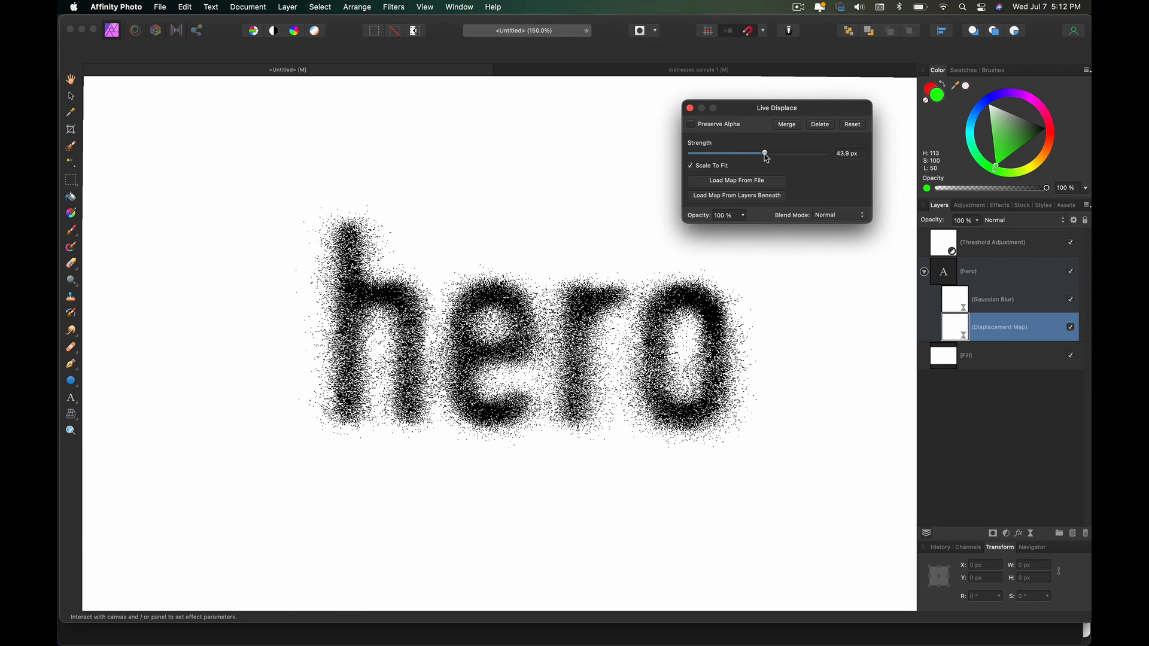
{"action": "left_click_drag", "start_coordinate": [764, 153], "coordinate": [759, 154]}
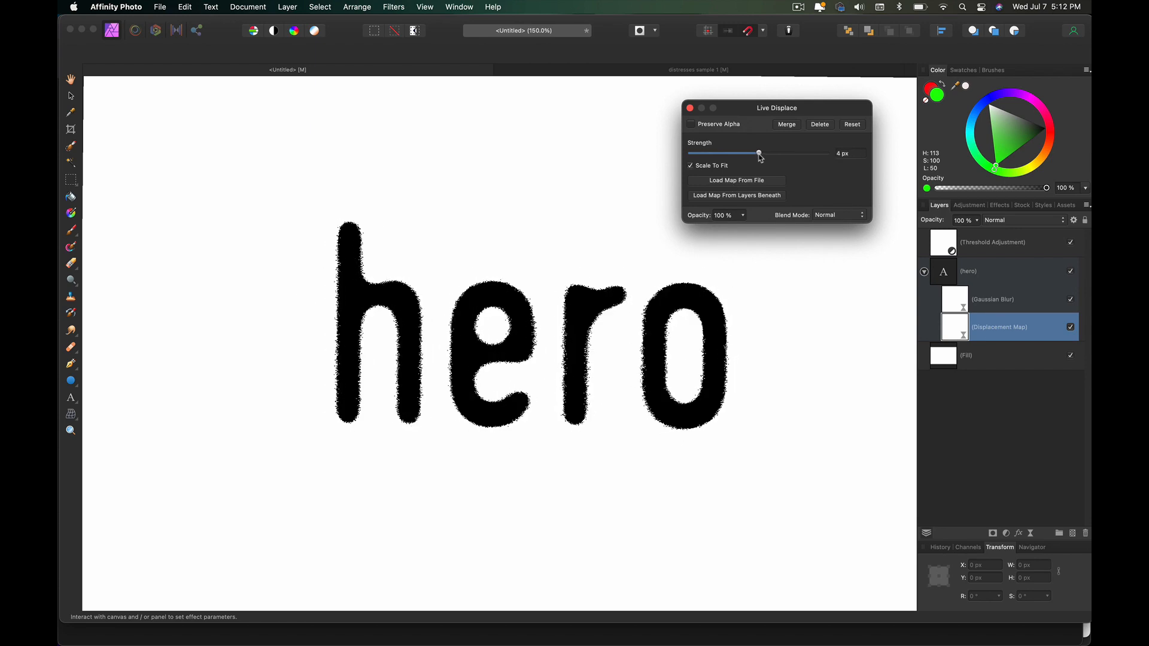
{"action": "left_click_drag", "start_coordinate": [740, 153], "coordinate": [761, 153]}
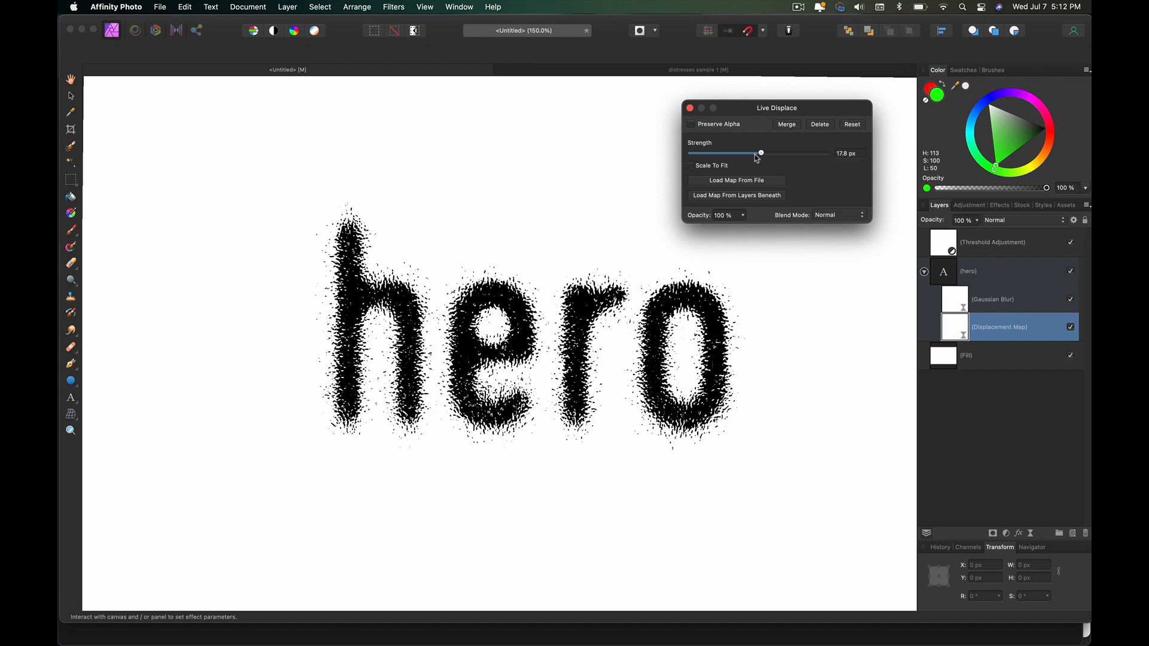
{"action": "left_click_drag", "start_coordinate": [760, 153], "coordinate": [758, 153]}
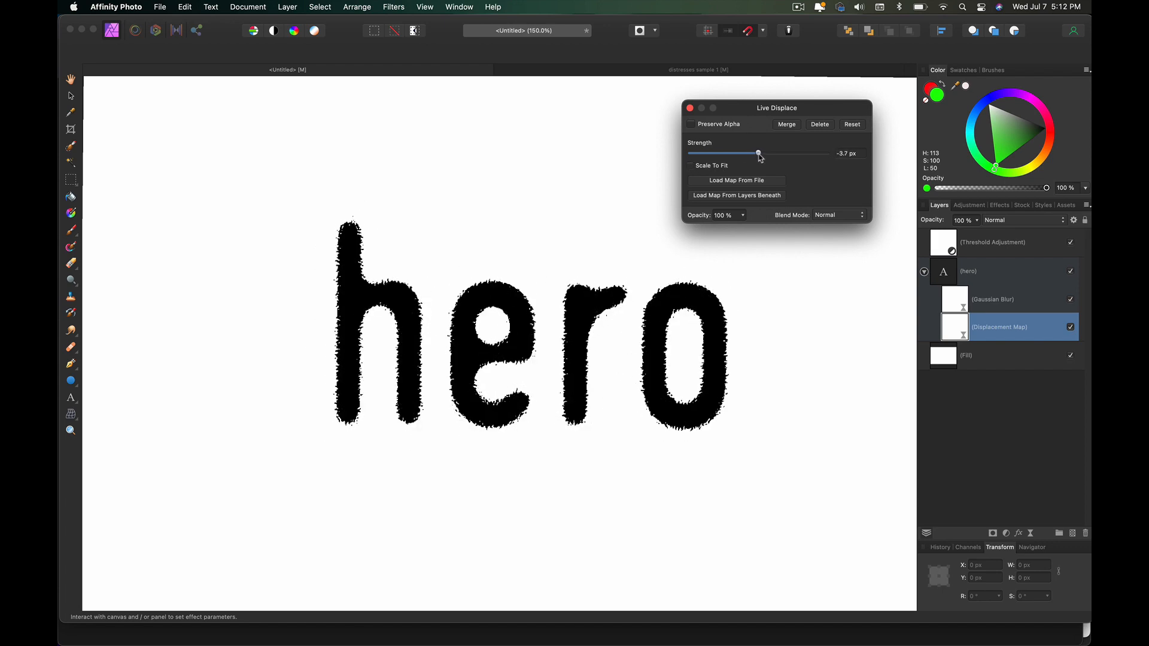
{"action": "left_click_drag", "start_coordinate": [757, 154], "coordinate": [757, 153]}
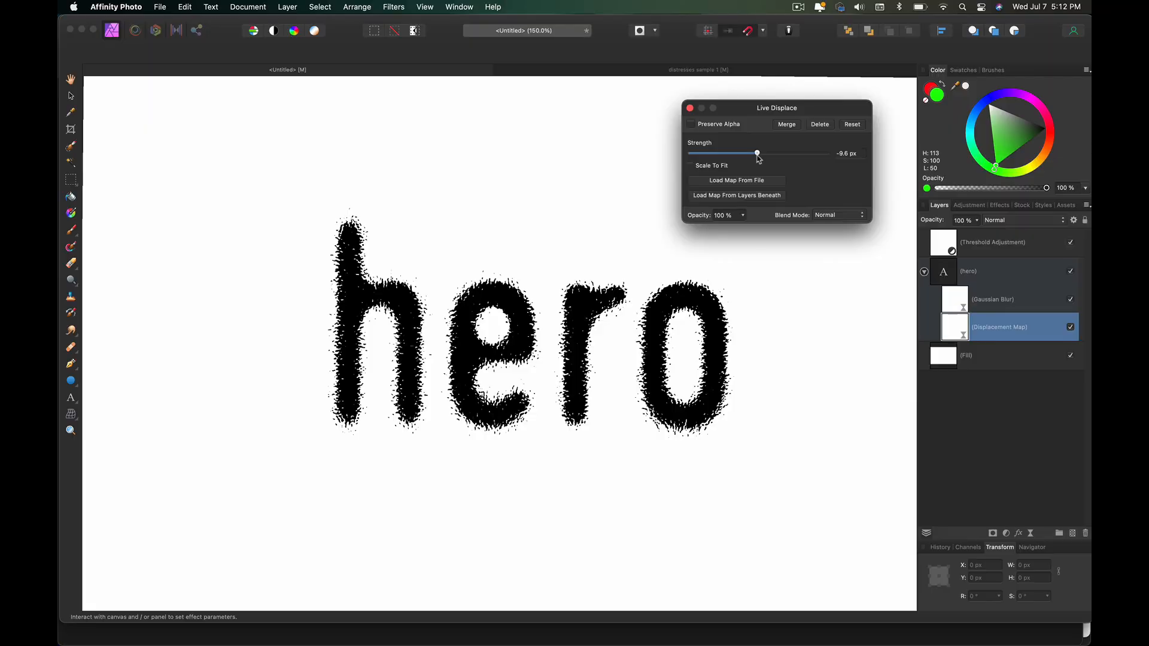
{"action": "left_click", "coordinate": [690, 166]}
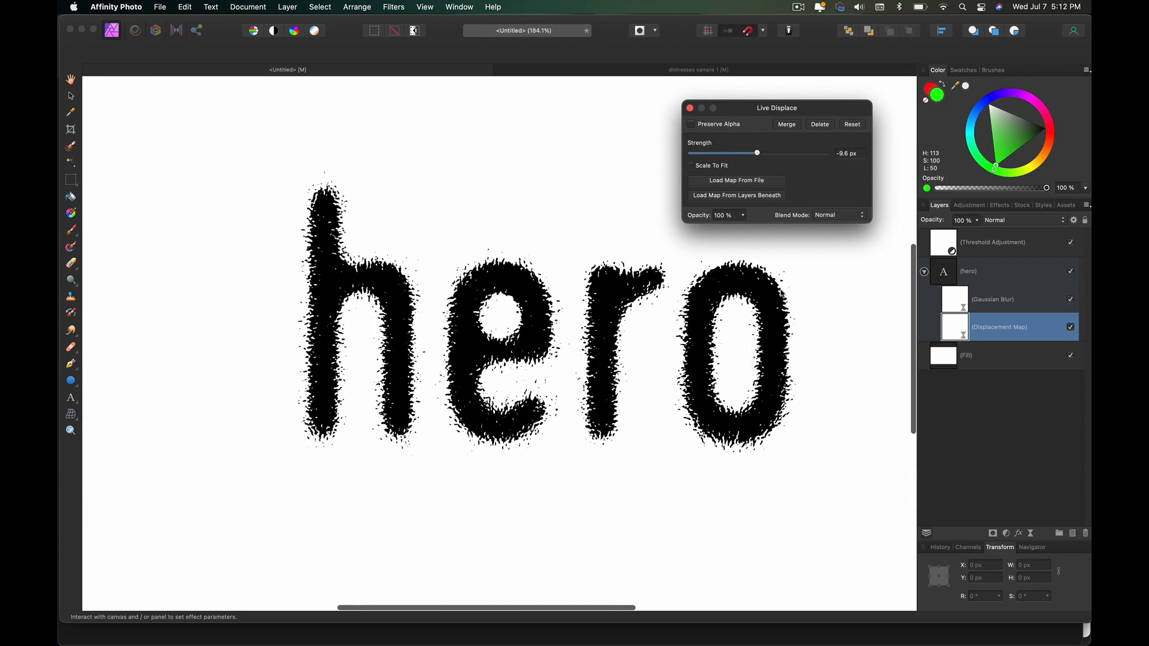
- Trial heavier displacement strengths, then settle around -9.7 px for moderately frayed letters
{"action": "left_click_drag", "start_coordinate": [757, 153], "coordinate": [763, 153]}
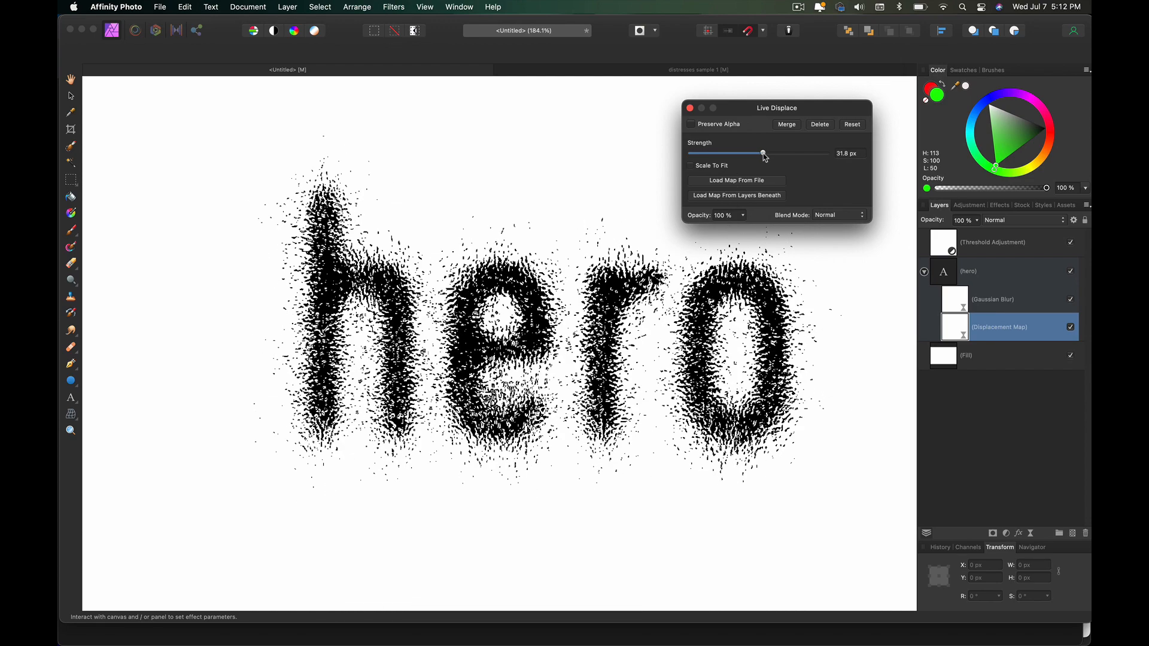
{"action": "left_click_drag", "start_coordinate": [763, 153], "coordinate": [760, 154]}
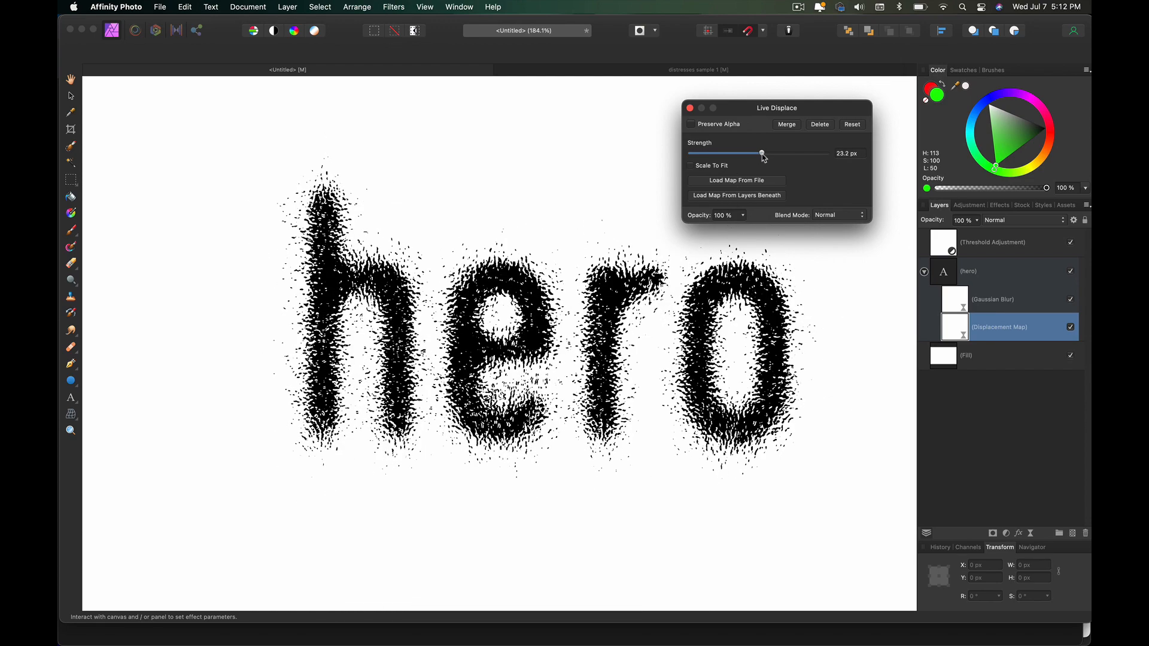
{"action": "left_click_drag", "start_coordinate": [761, 153], "coordinate": [755, 153]}
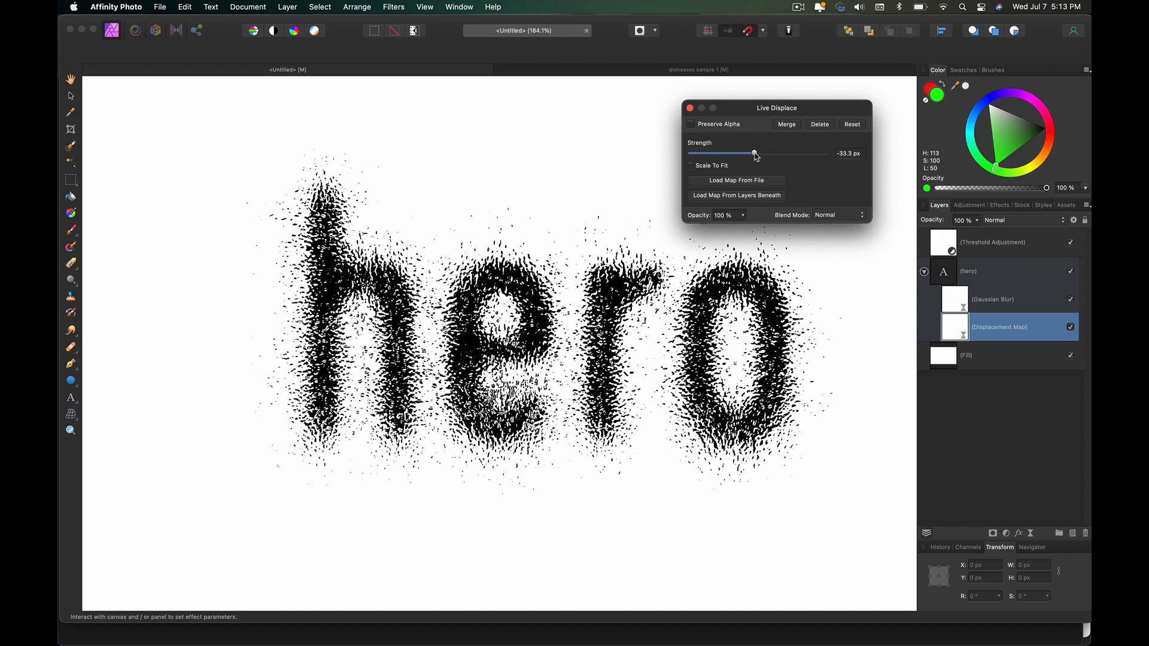
{"action": "left_click_drag", "start_coordinate": [755, 154], "coordinate": [752, 154]}
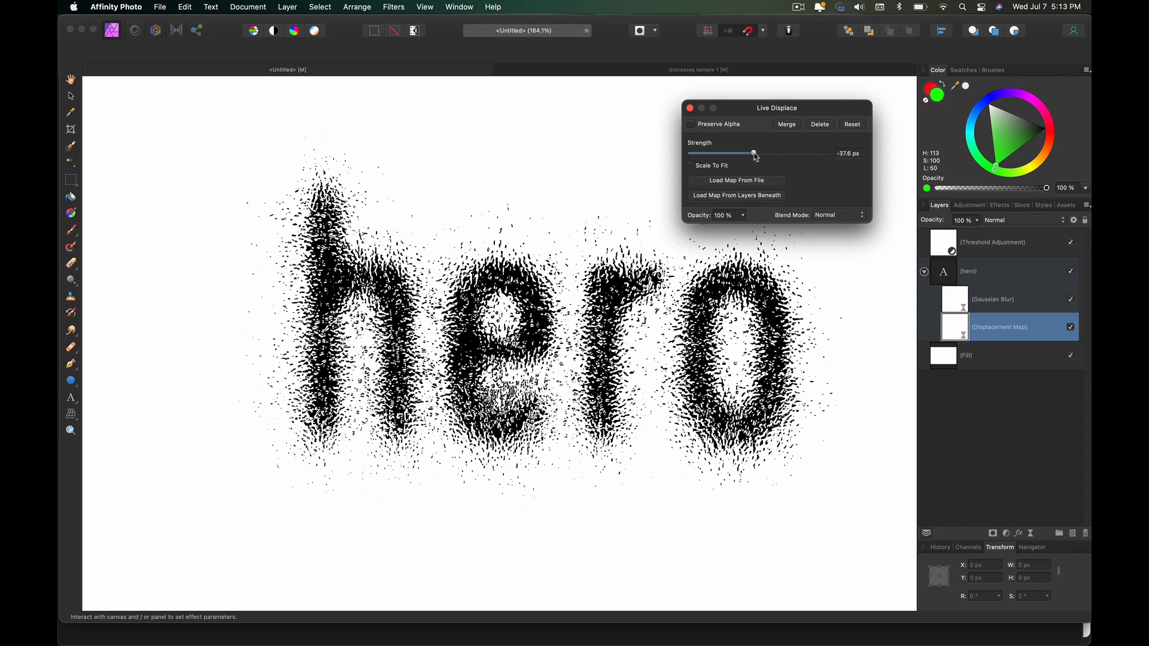
{"action": "left_click_drag", "start_coordinate": [753, 153], "coordinate": [774, 153]}
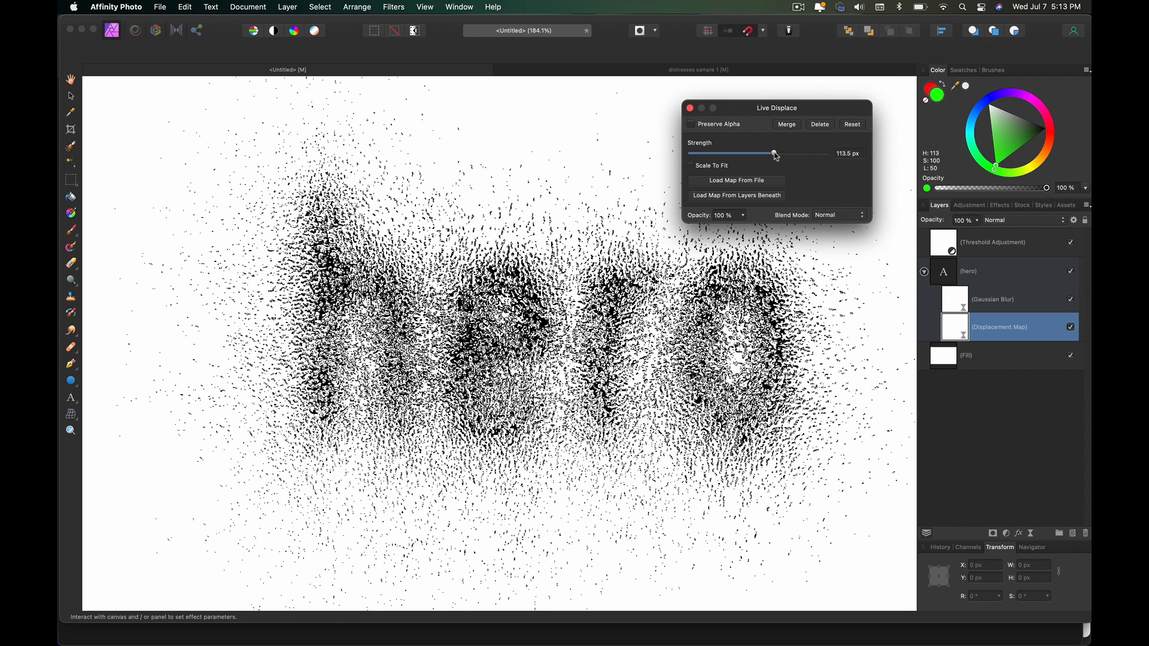
{"action": "left_click_drag", "start_coordinate": [773, 154], "coordinate": [778, 153]}
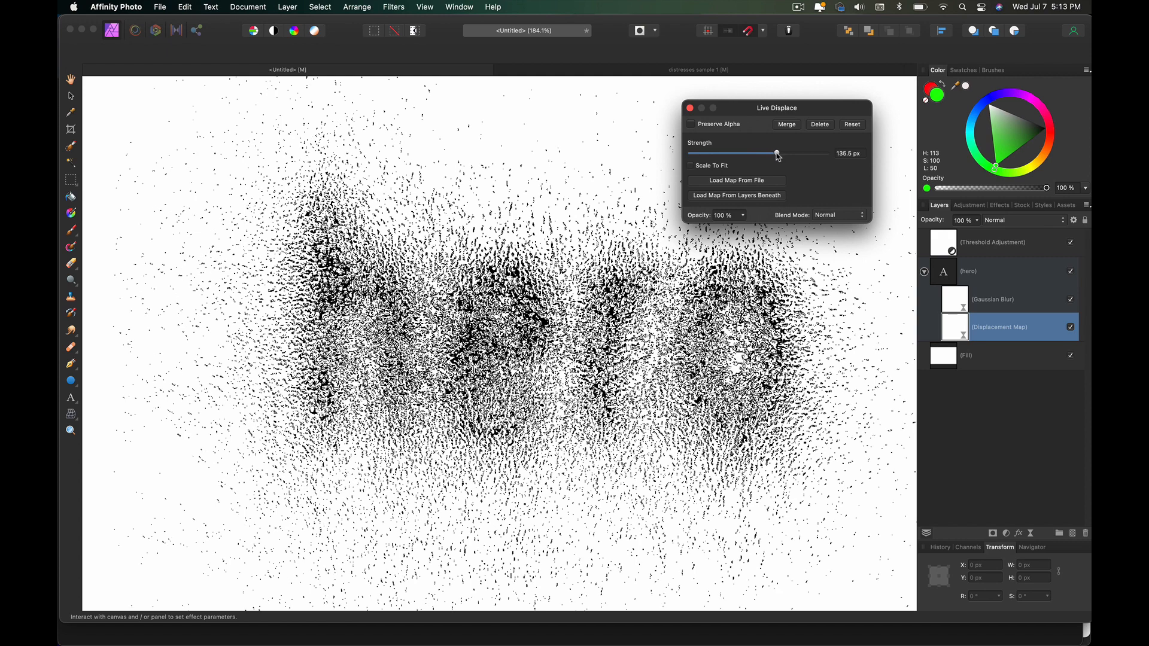
{"action": "left_click_drag", "start_coordinate": [776, 154], "coordinate": [758, 154]}
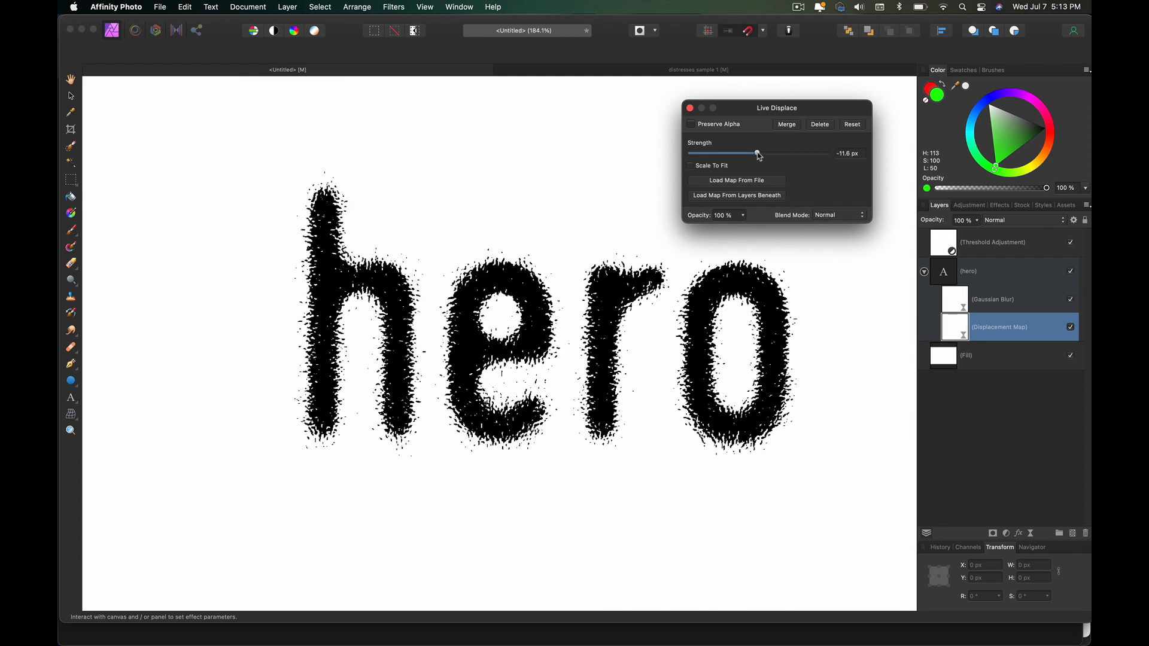
{"action": "left_click_drag", "start_coordinate": [757, 154], "coordinate": [760, 154]}
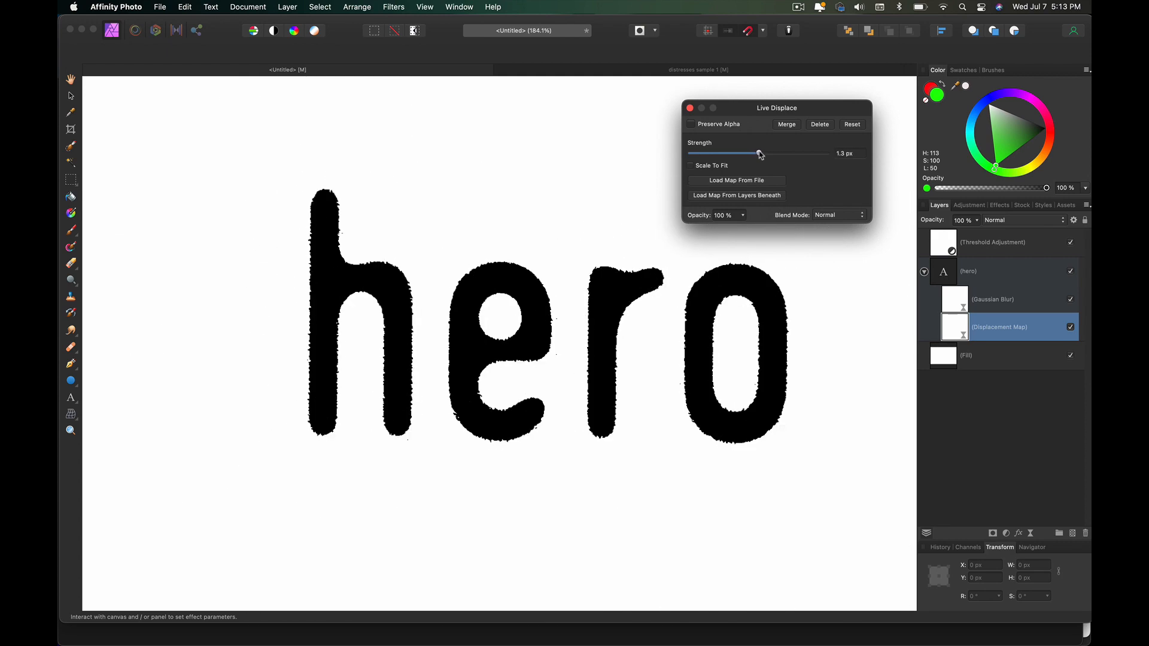
{"action": "left_click_drag", "start_coordinate": [757, 154], "coordinate": [758, 154]}
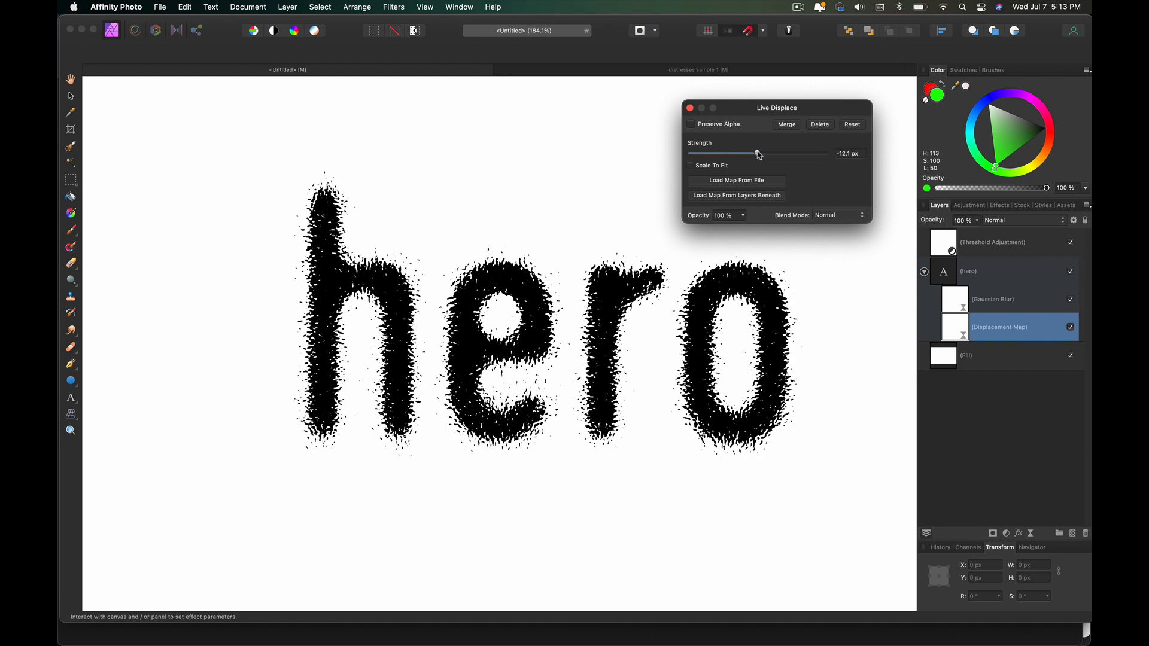
{"action": "left_click_drag", "start_coordinate": [754, 154], "coordinate": [760, 153]}
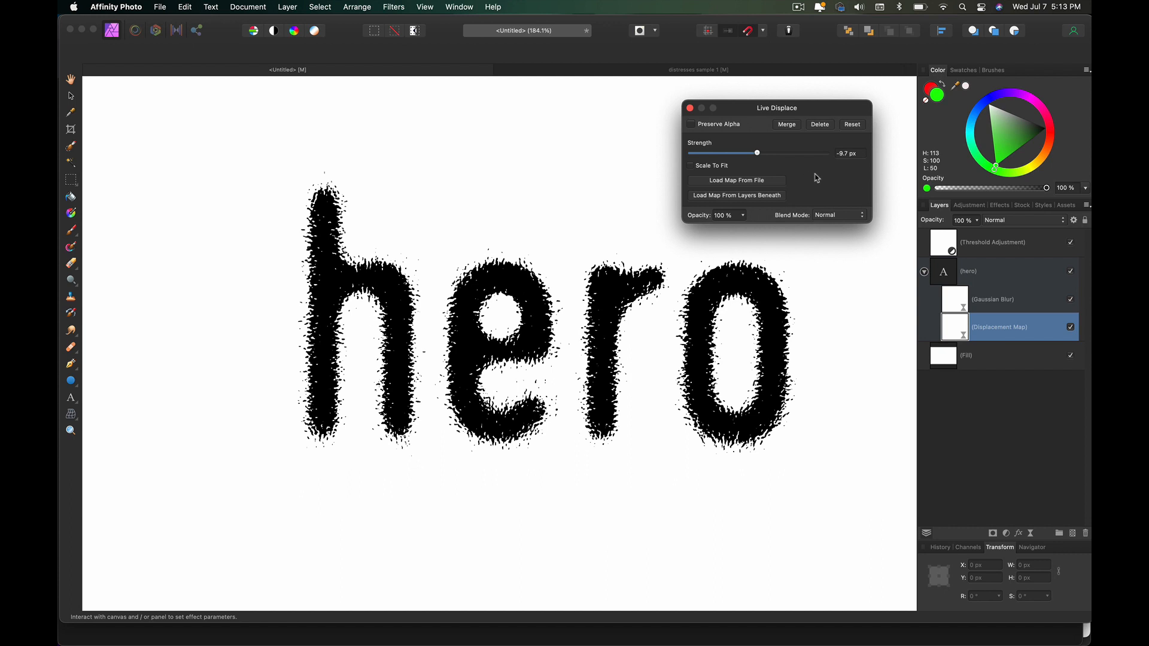
{"action": "mouse_move", "coordinate": [788, 184]}
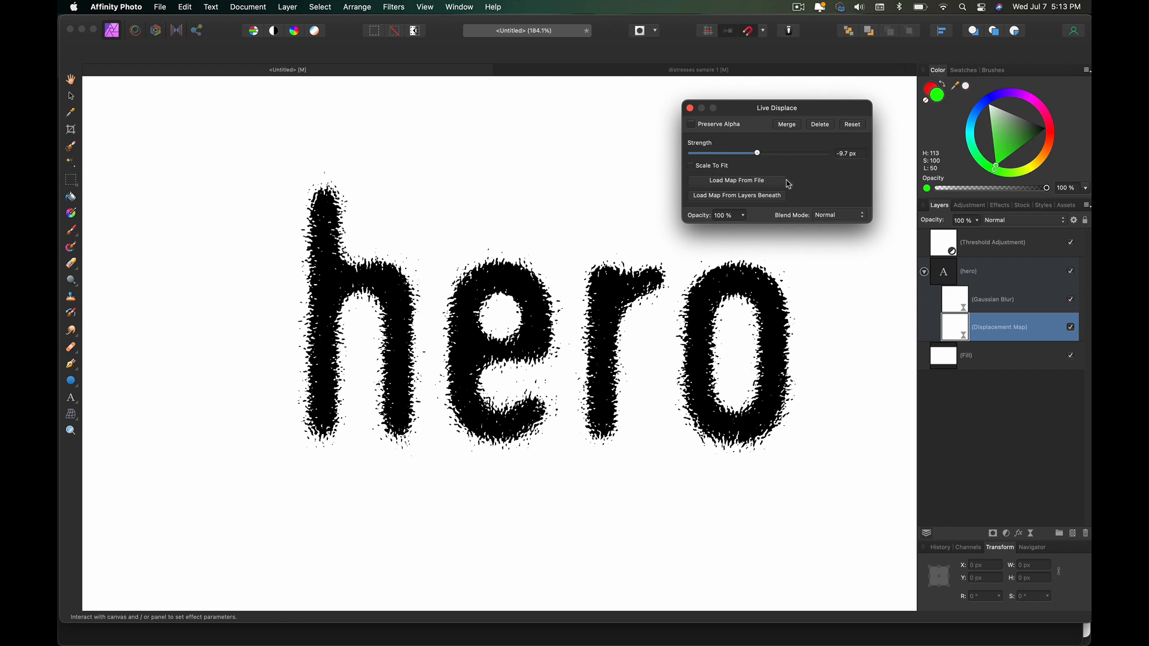
{"action": "mouse_move", "coordinate": [796, 180]}
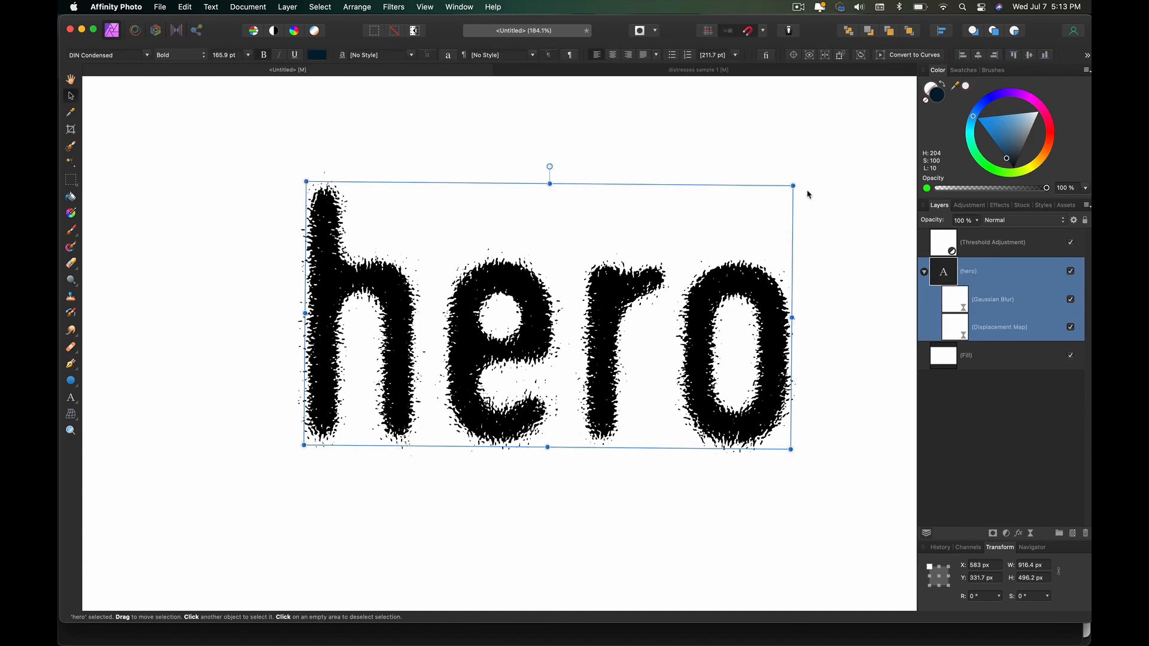
{"action": "left_click_drag", "start_coordinate": [791, 186], "coordinate": [766, 136]}
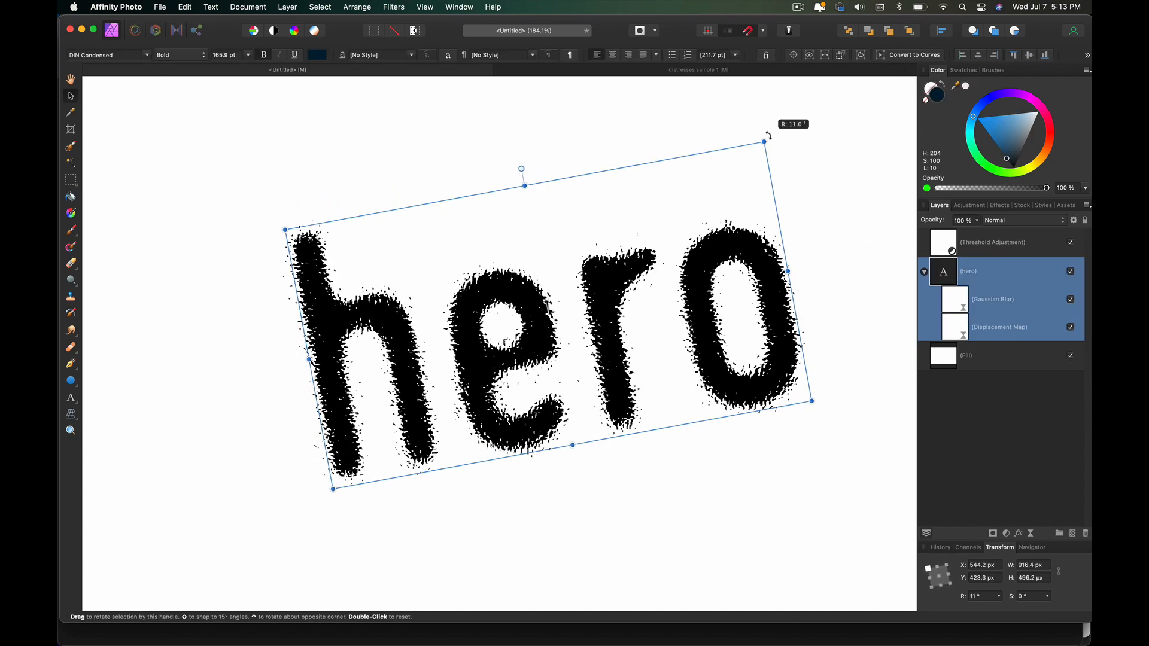
{"action": "left_click_drag", "start_coordinate": [767, 142], "coordinate": [759, 137]}
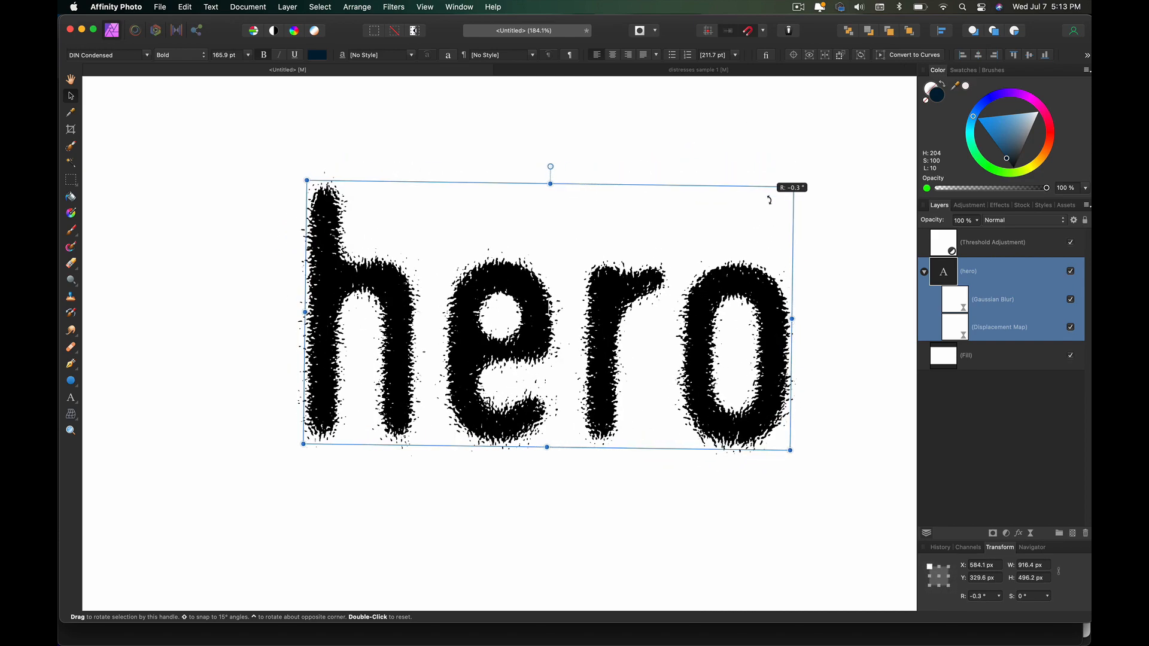
{"action": "left_click_drag", "start_coordinate": [770, 198], "coordinate": [740, 161]}
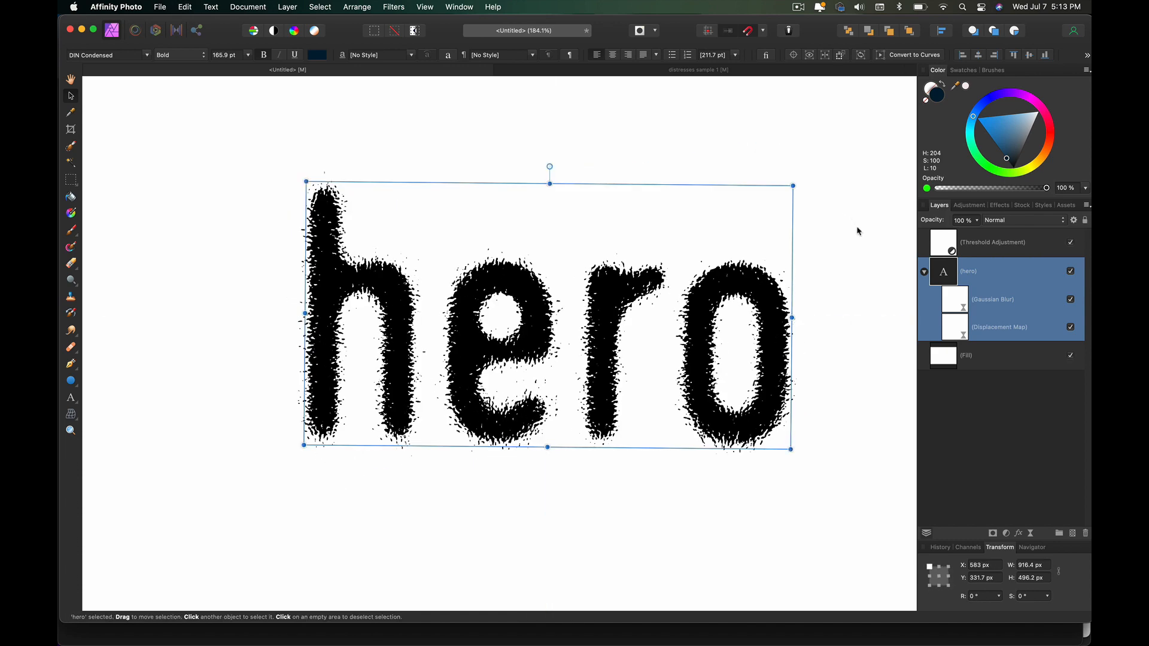
{"action": "mouse_move", "coordinate": [995, 302]}
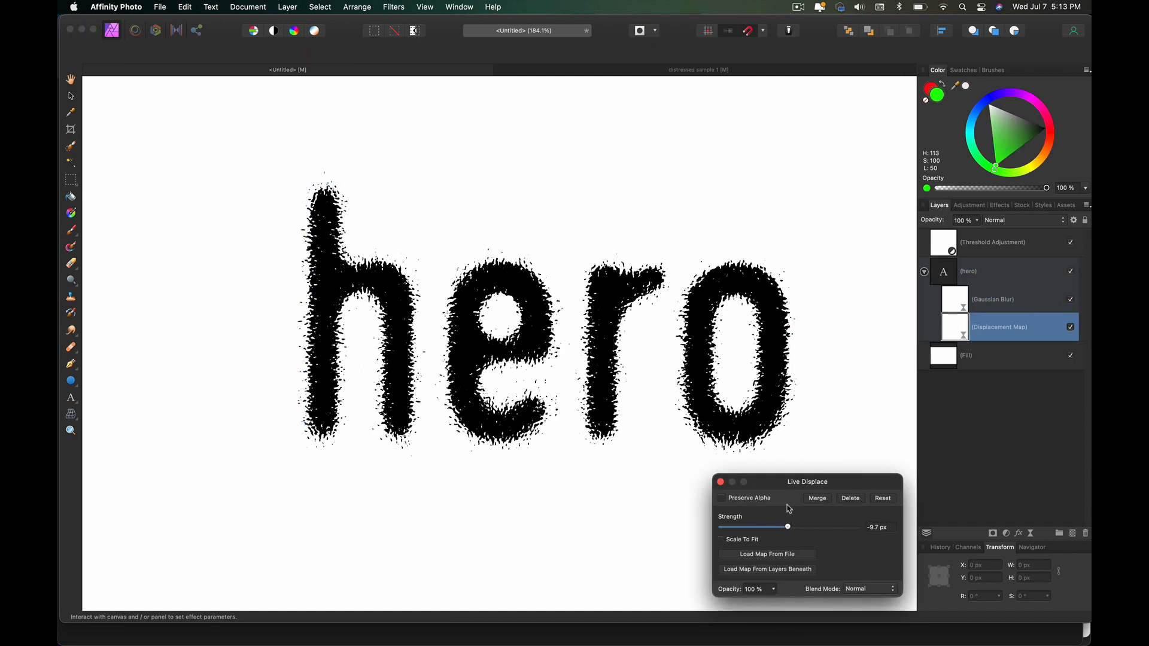
- Load a Glitch-o-matic texture as the displacement map and raise strength toward 298 px
{"action": "left_click", "coordinate": [767, 554]}
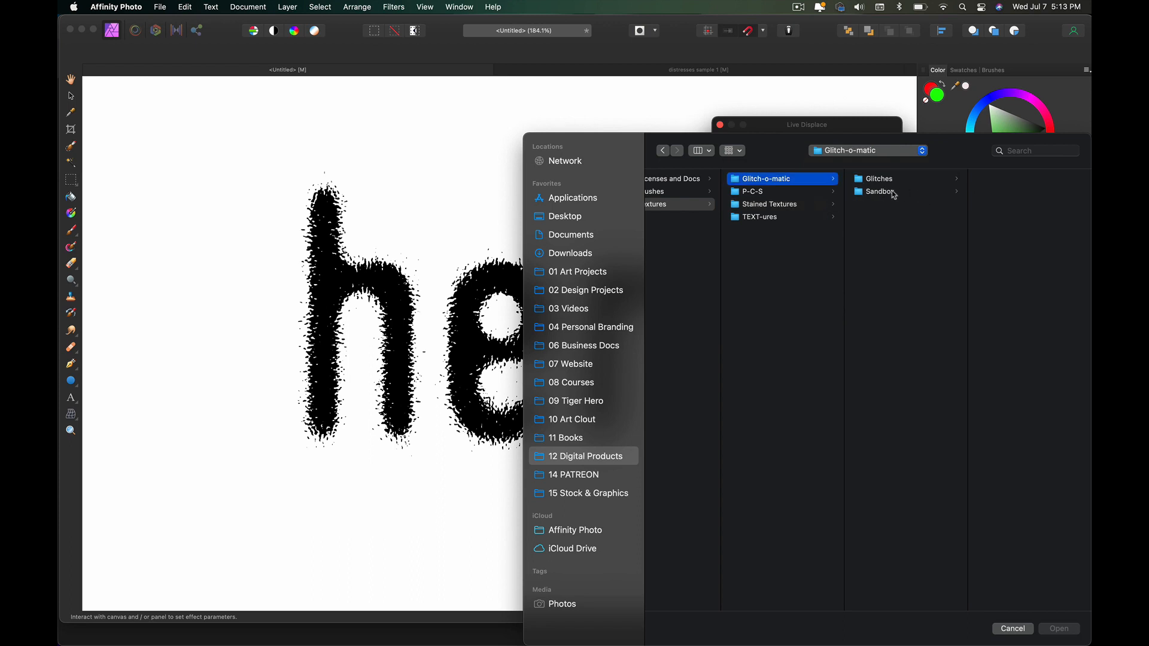
{"action": "left_click", "coordinate": [876, 179]}
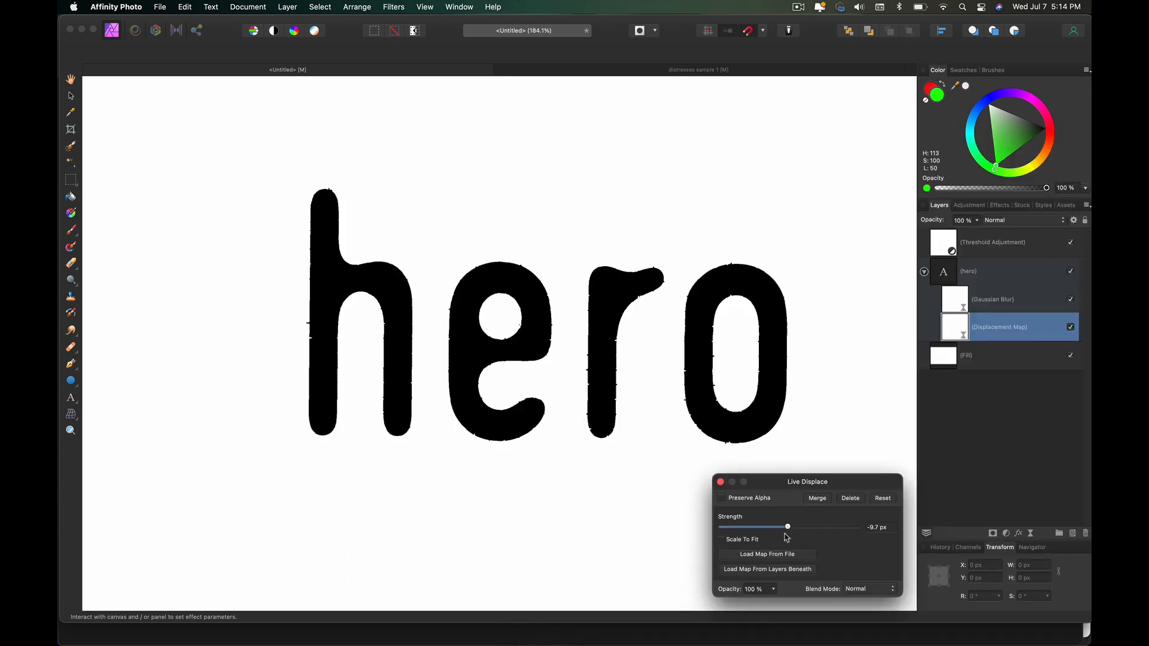
{"action": "left_click_drag", "start_coordinate": [788, 526], "coordinate": [828, 526]}
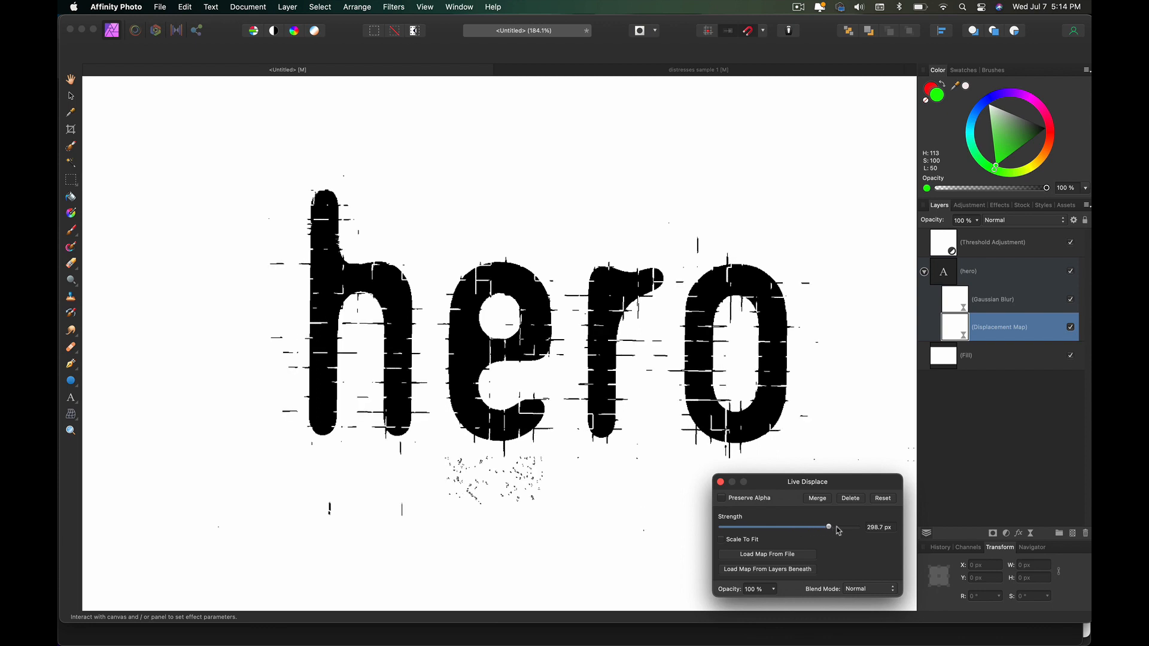
{"action": "left_click_drag", "start_coordinate": [828, 526], "coordinate": [837, 526]}
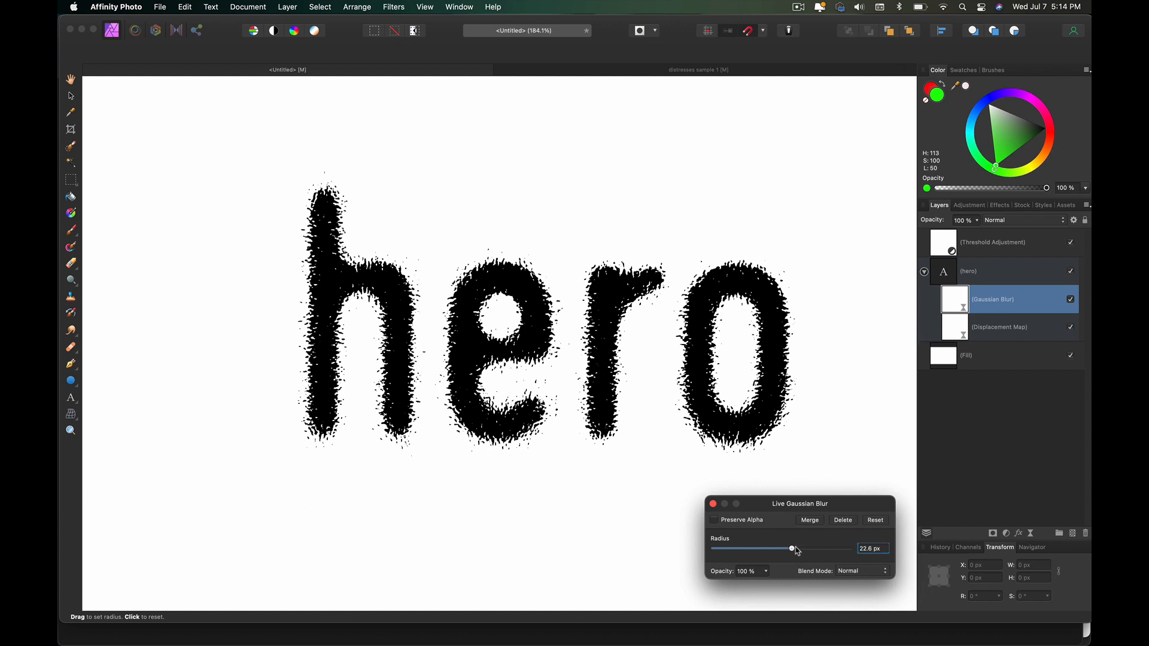
- Re-tune the Gaussian blur radius, settling at about 30.7 px
{"action": "left_click_drag", "start_coordinate": [792, 549], "coordinate": [815, 549]}
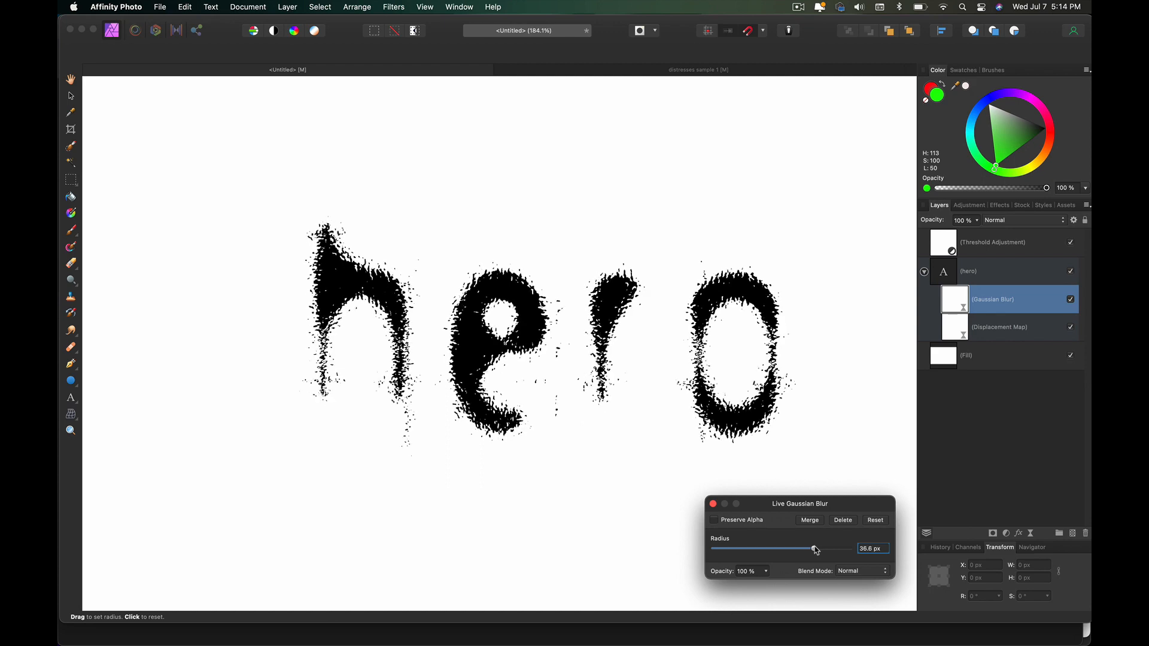
{"action": "left_click_drag", "start_coordinate": [813, 549], "coordinate": [769, 549]}
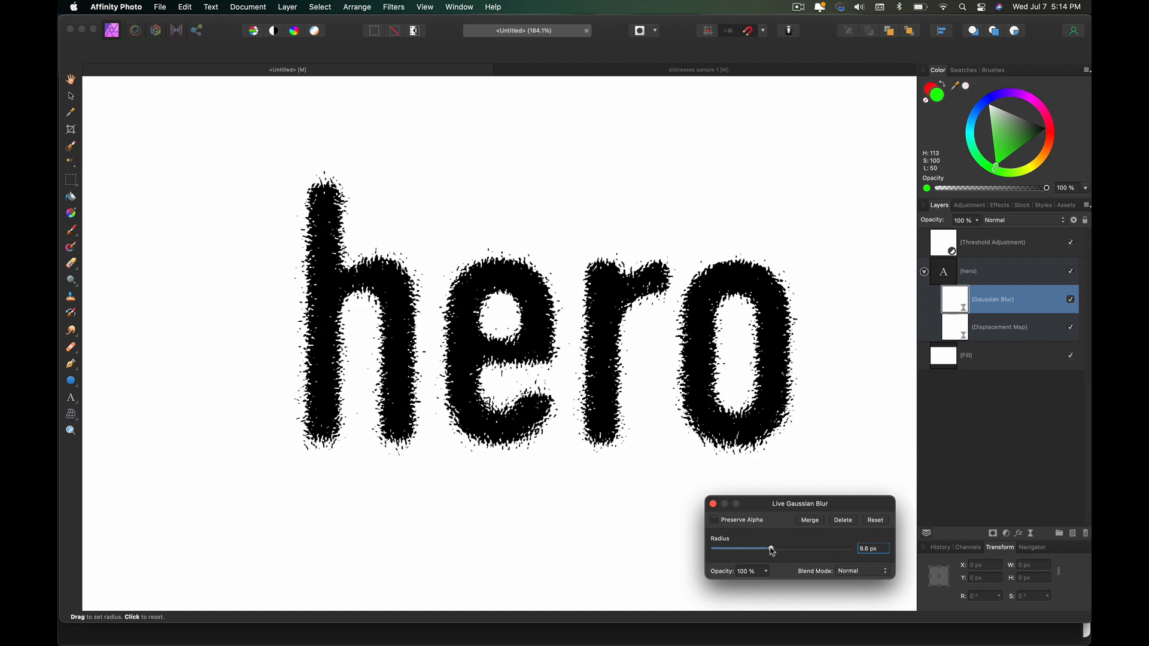
{"action": "left_click_drag", "start_coordinate": [773, 548], "coordinate": [769, 548]}
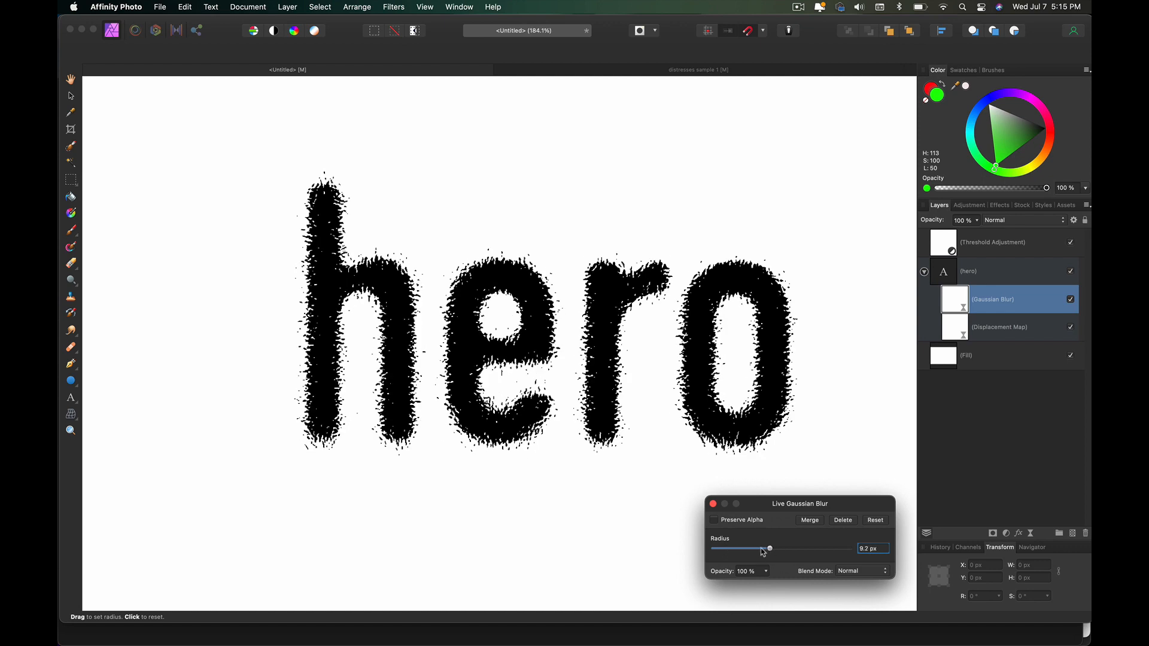
{"action": "left_click_drag", "start_coordinate": [770, 549], "coordinate": [806, 548]}
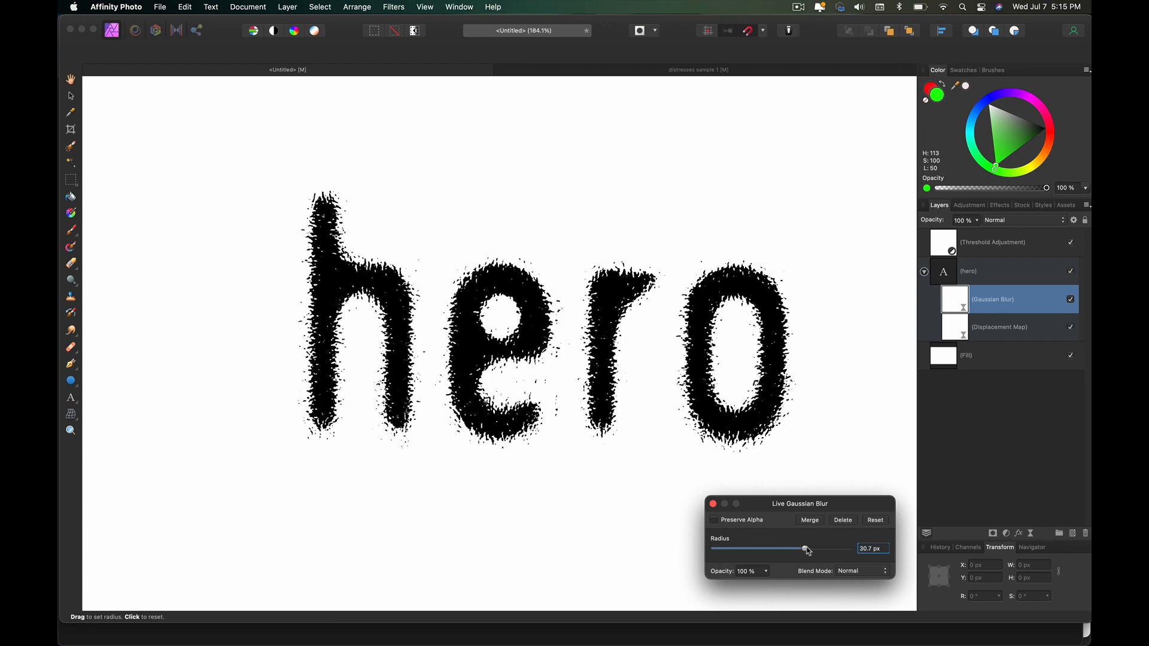
{"action": "left_click_drag", "start_coordinate": [808, 550], "coordinate": [804, 549]}
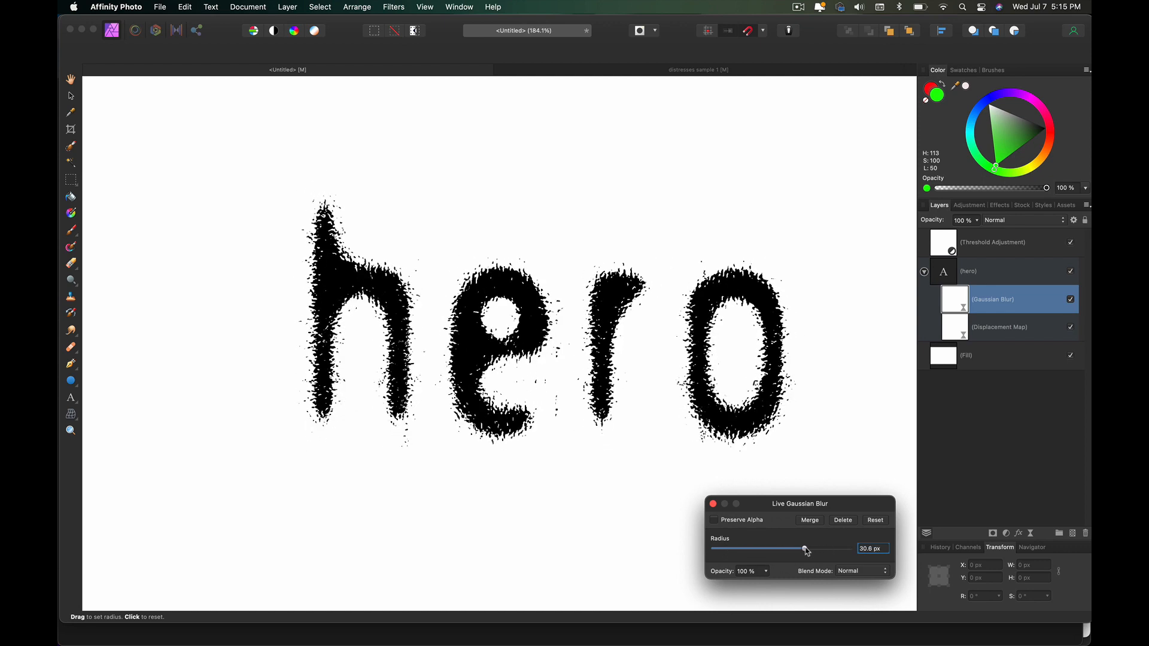
{"action": "left_click_drag", "start_coordinate": [803, 549], "coordinate": [806, 549]}
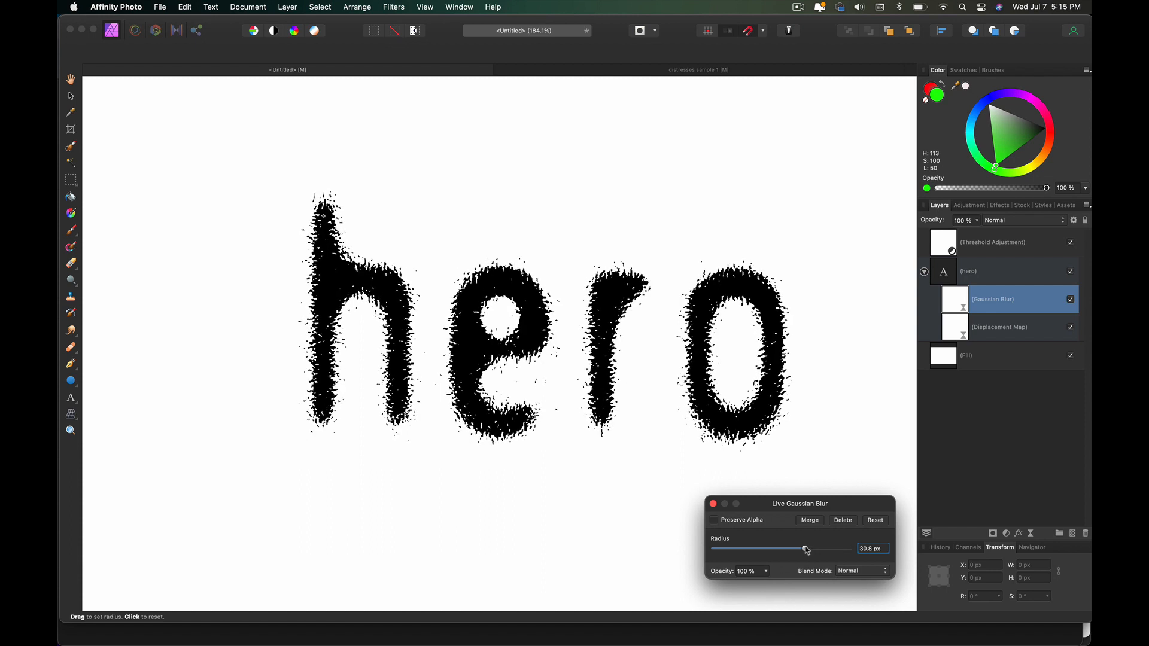
{"action": "left_click_drag", "start_coordinate": [806, 548], "coordinate": [804, 548]}
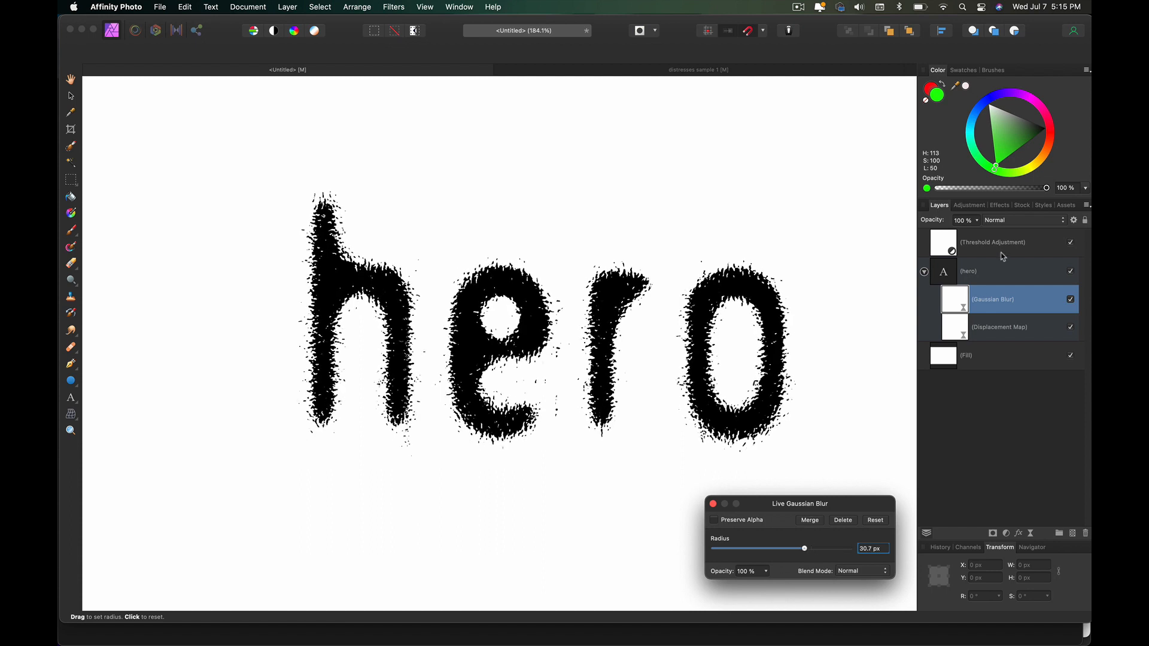
- Raise the threshold from about 34% to 41% to thicken the letters
{"action": "left_click", "coordinate": [992, 242]}
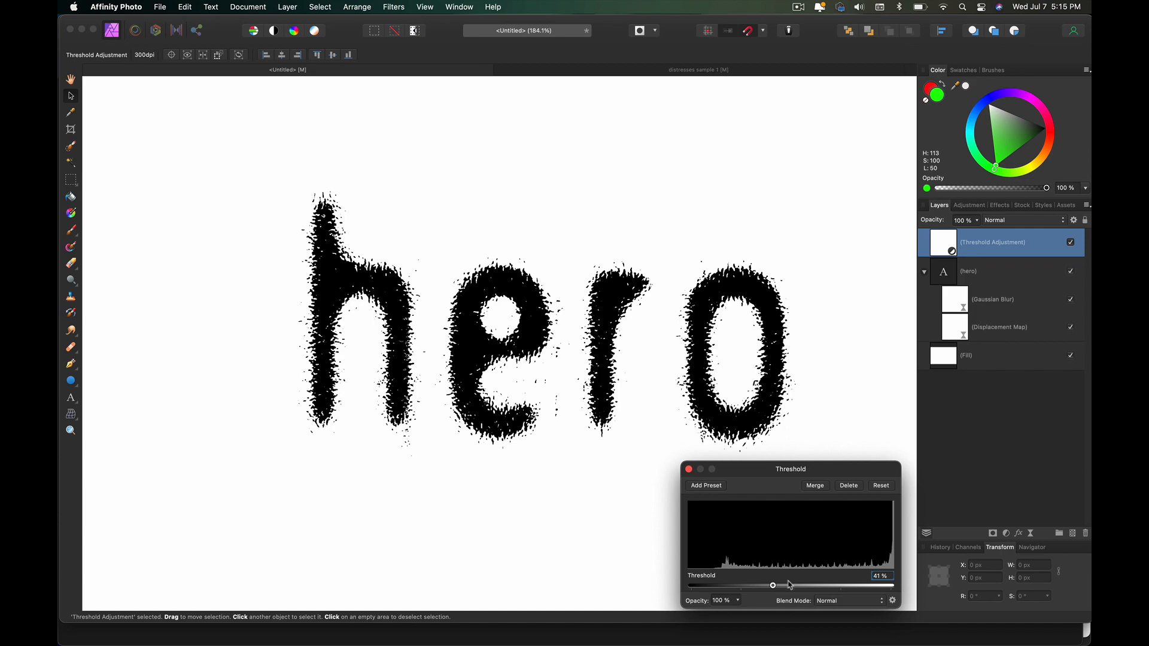
{"action": "left_click_drag", "start_coordinate": [771, 585], "coordinate": [758, 587]}
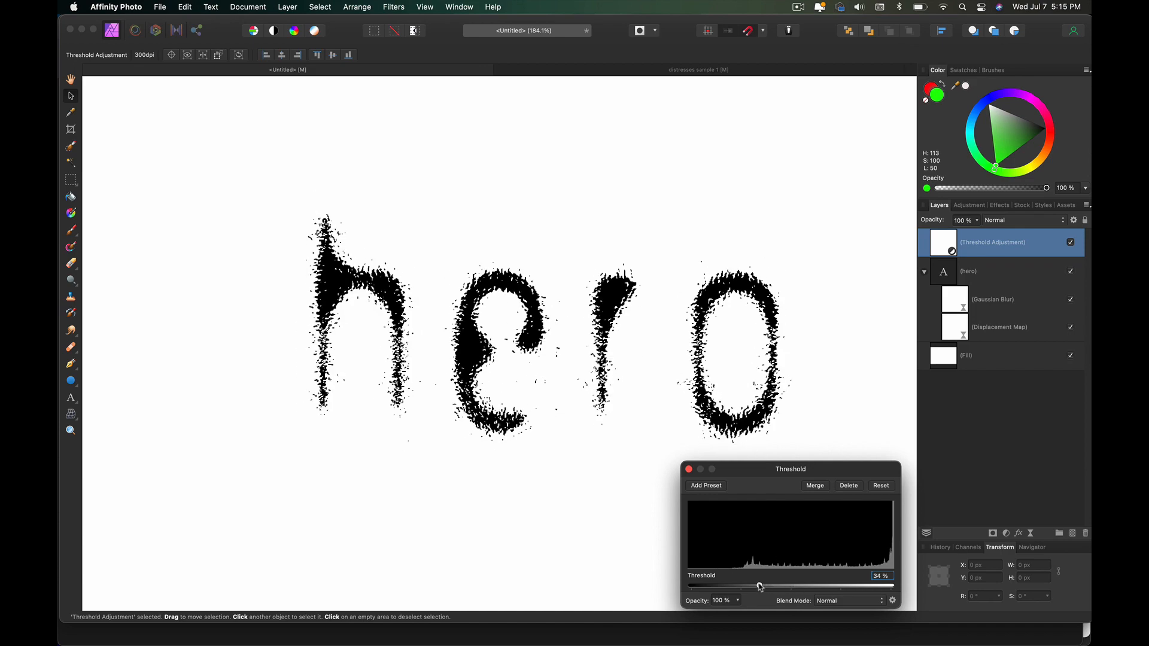
{"action": "left_click_drag", "start_coordinate": [758, 587], "coordinate": [774, 586]}
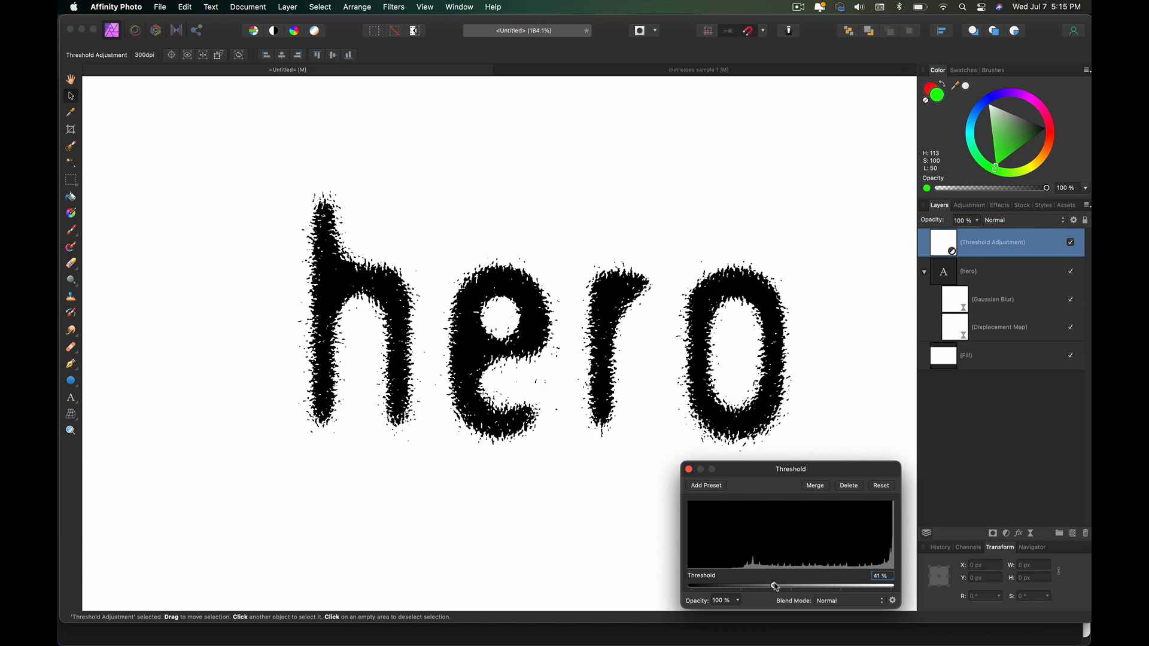
{"action": "left_click", "coordinate": [991, 299]}
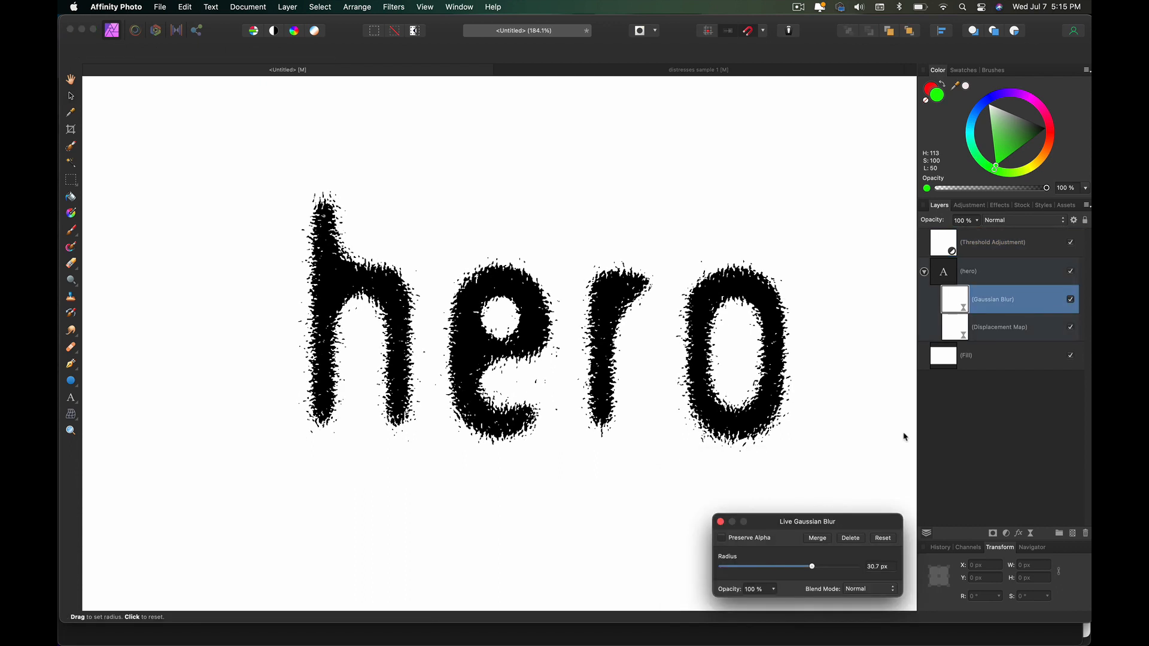
- Retype the lettering as 'hErO' with mixed capitals
{"action": "left_click", "coordinate": [968, 271]}
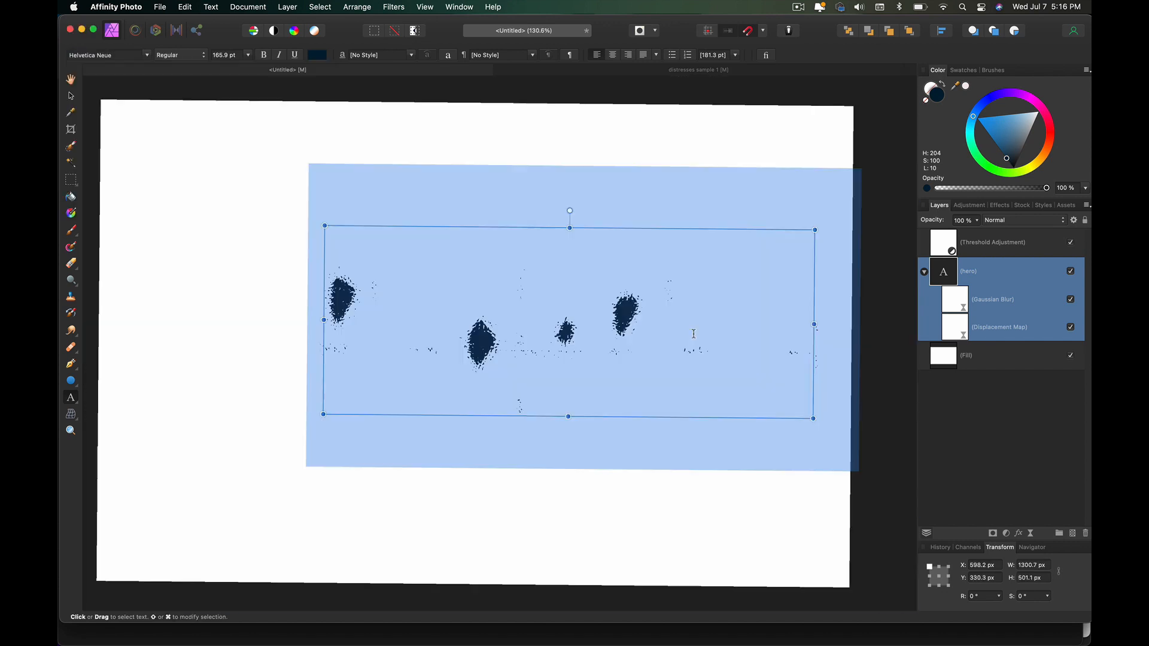
{"action": "left_click", "coordinate": [993, 243]}
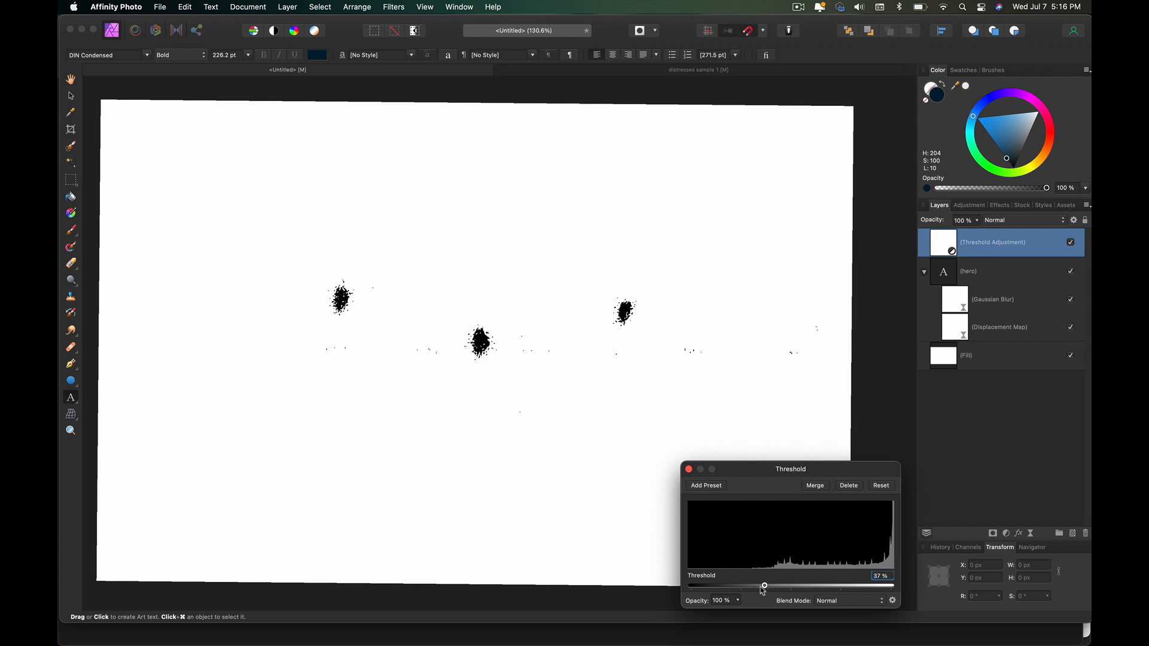
{"action": "left_click", "coordinate": [993, 299]}
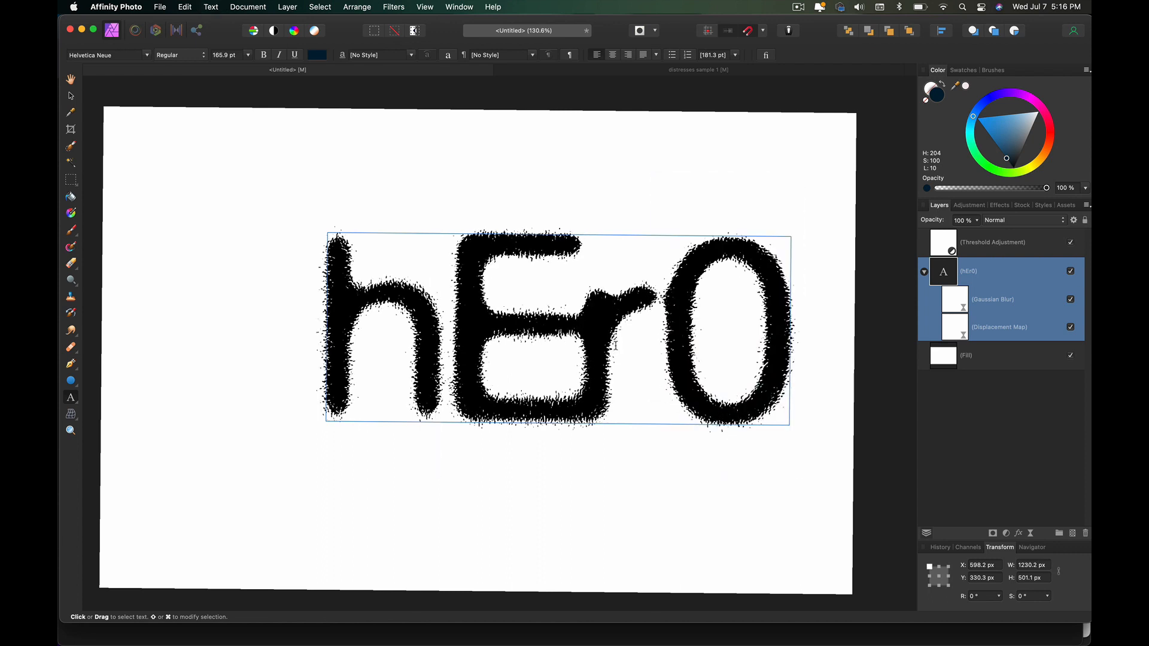
- Swap the final O for a barred O glyph from Helvetica Neue
{"action": "left_click", "coordinate": [394, 6]}
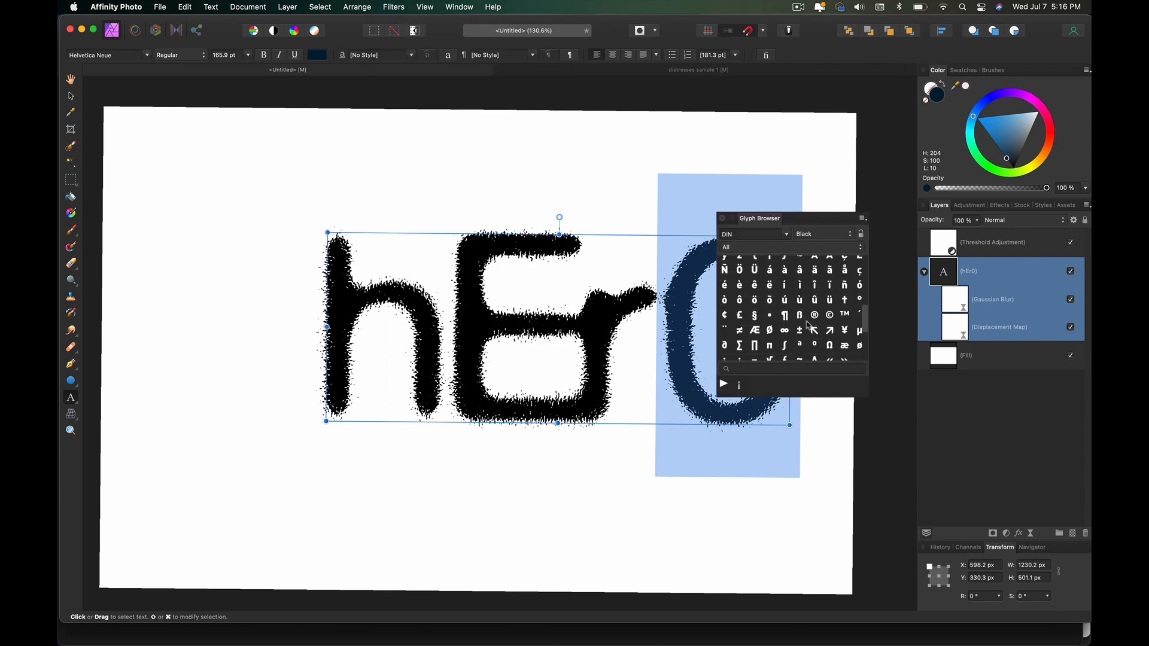
{"action": "left_click", "coordinate": [751, 234]}
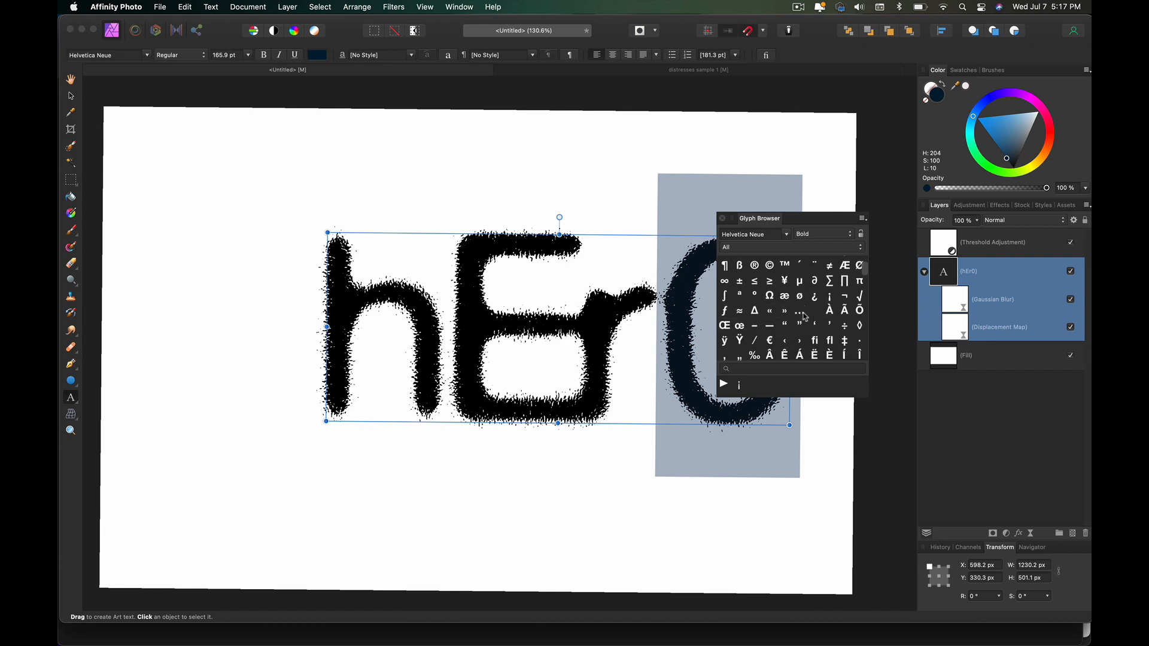
{"action": "scroll", "scroll_direction": "down", "scroll_amount": 3}
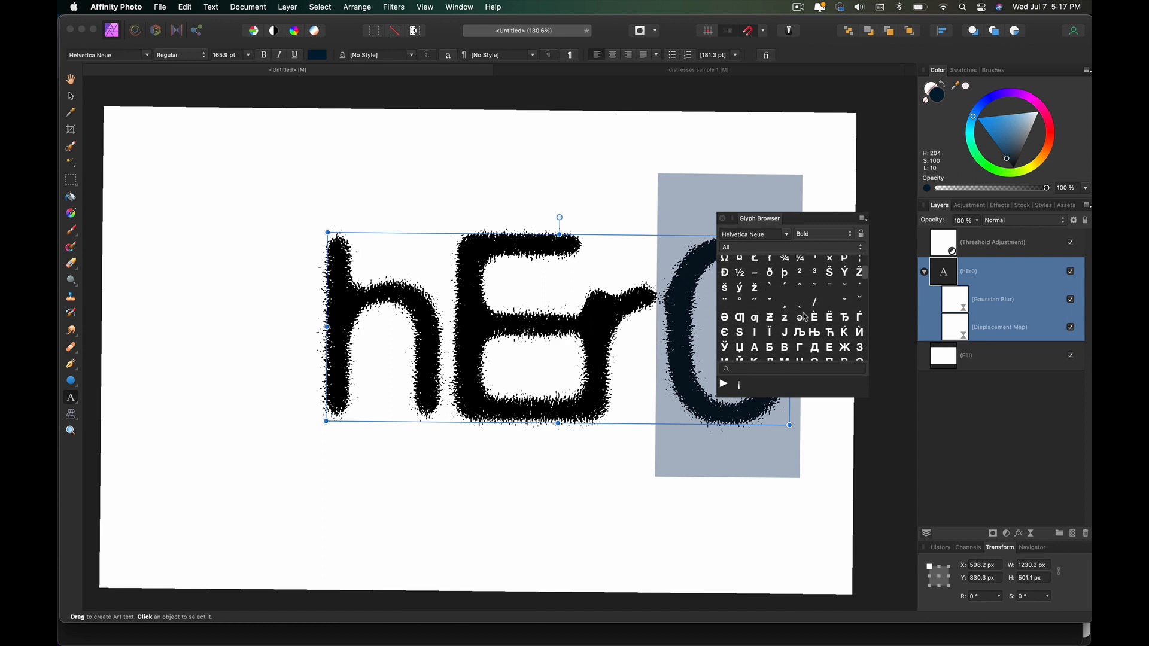
{"action": "scroll", "scroll_direction": "down", "scroll_amount": 3}
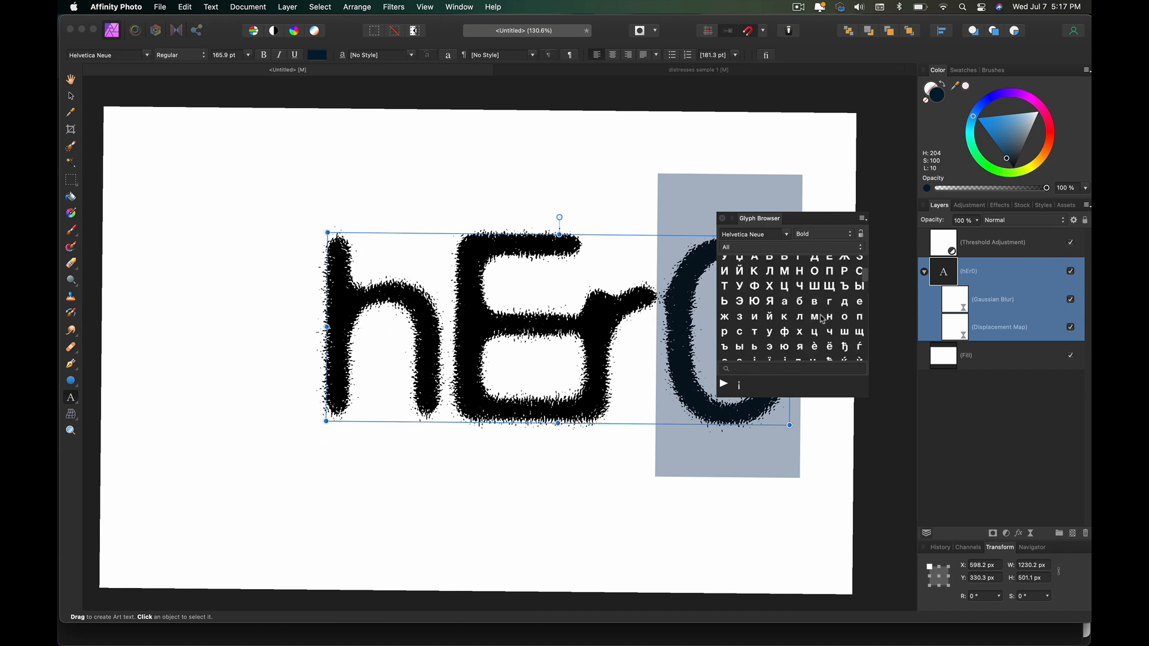
{"action": "scroll", "scroll_direction": "down", "scroll_amount": 3}
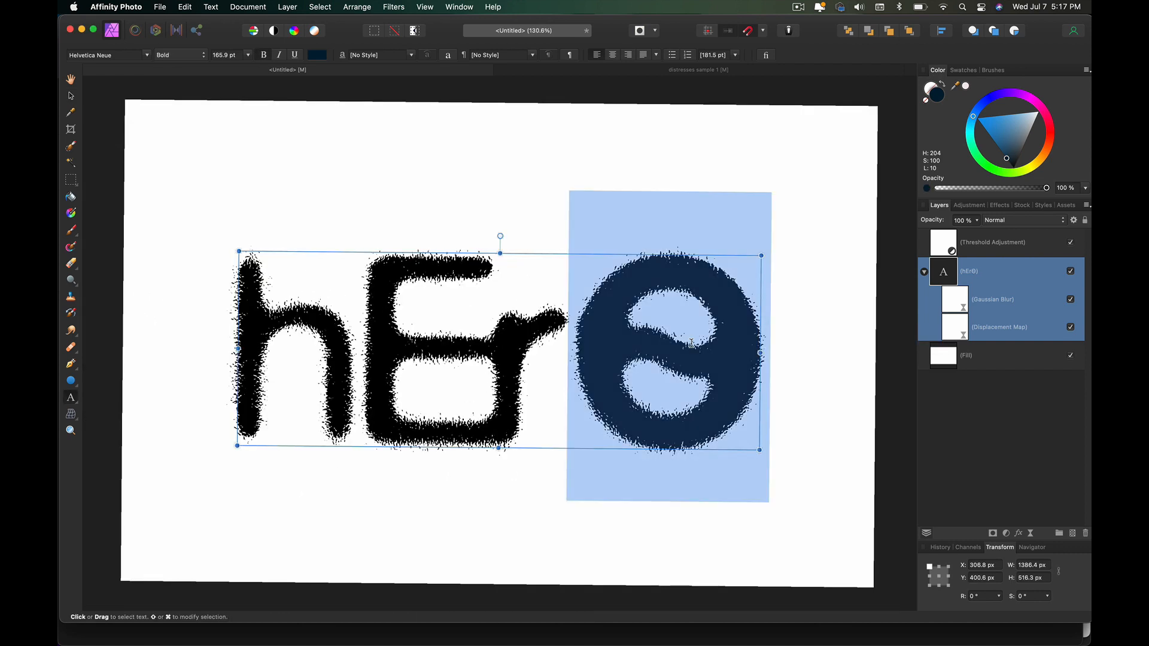
- Skew the hErO lettering about -8° and rotate it about 7°
{"action": "left_click", "coordinate": [179, 54]}
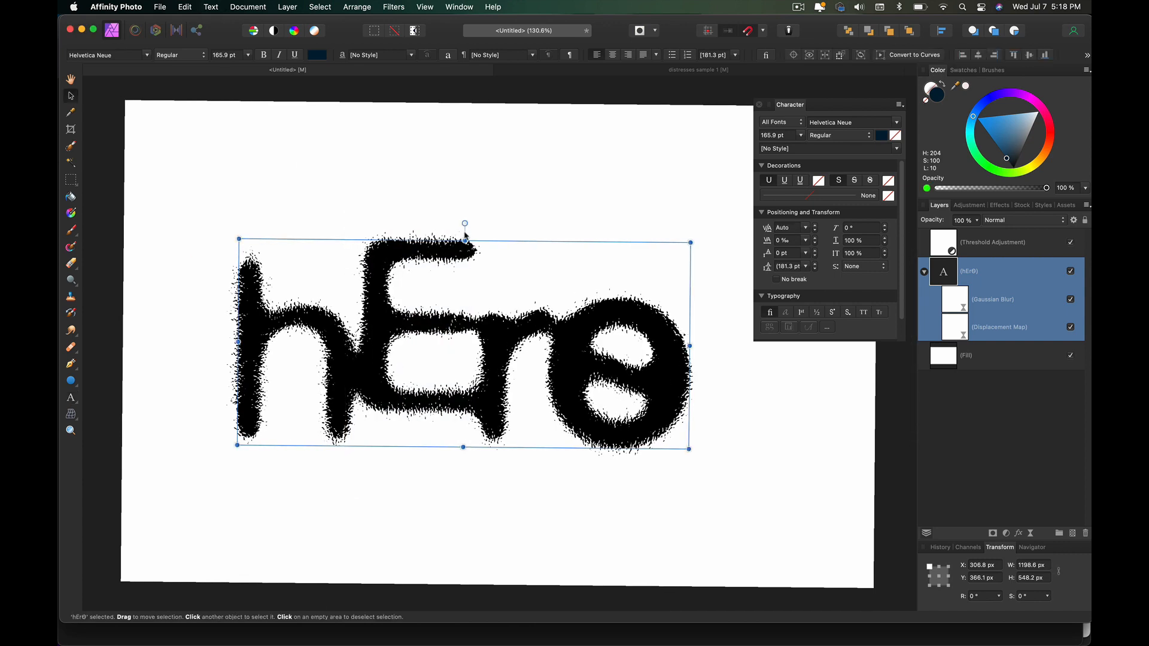
{"action": "left_click_drag", "start_coordinate": [465, 242], "coordinate": [491, 242]}
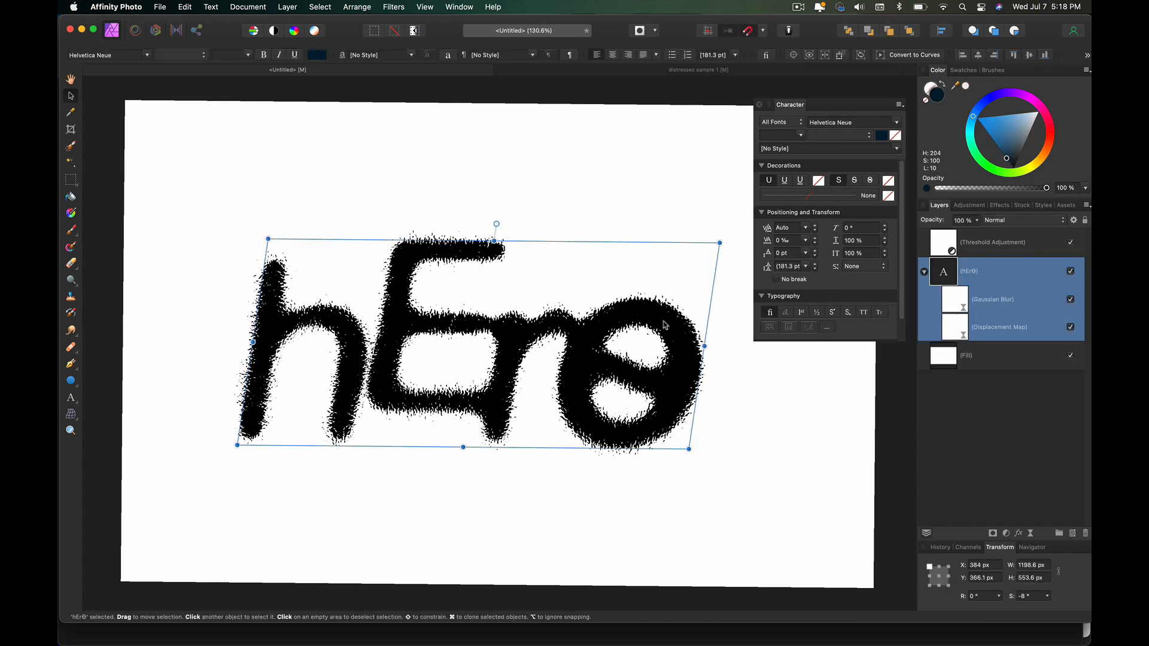
{"action": "left_click_drag", "start_coordinate": [719, 244], "coordinate": [720, 212]}
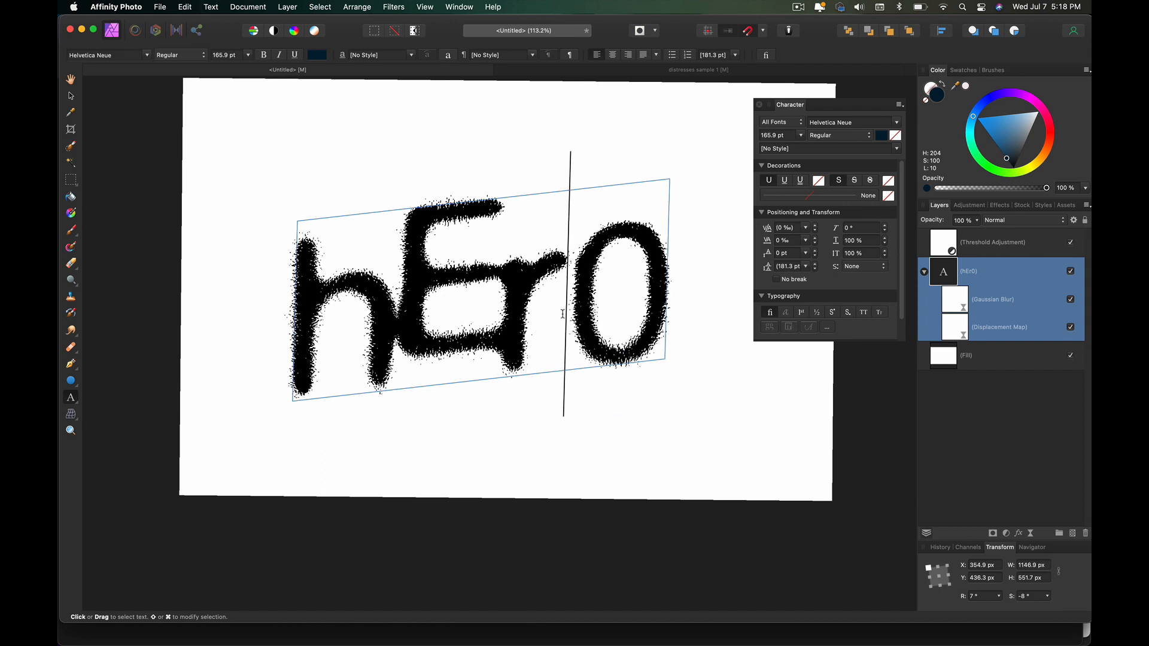
- Adjust the Live Displace strength and trial the STREET font on the lettering
{"action": "left_click", "coordinate": [96, 96]}
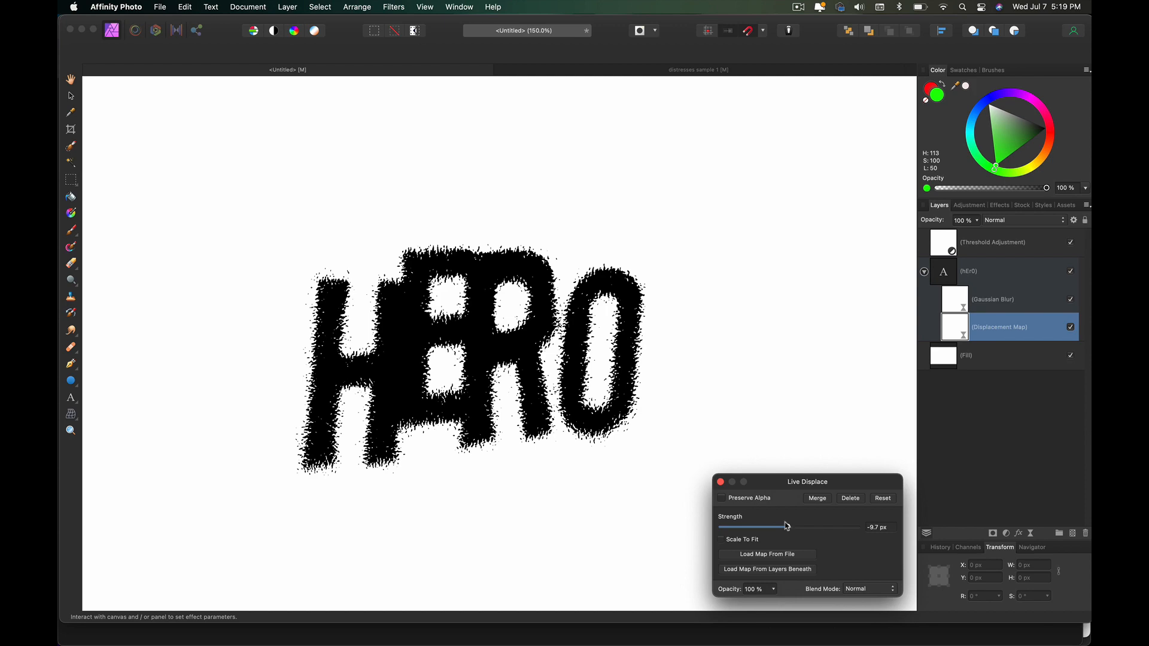
{"action": "left_click", "coordinate": [721, 539]}
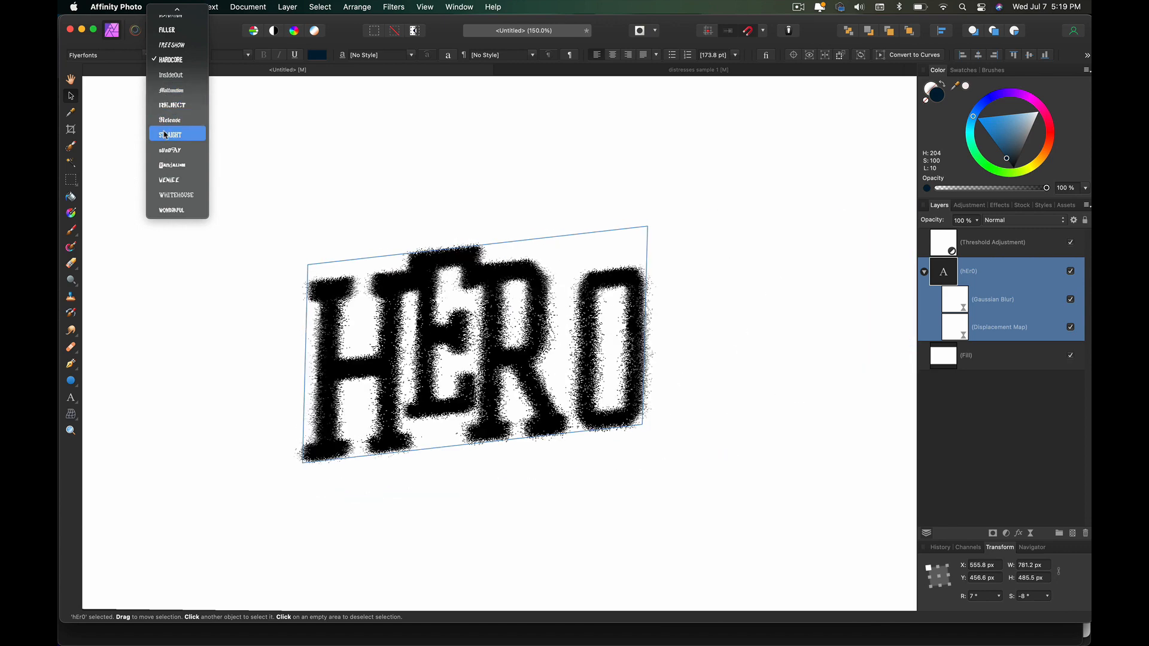
{"action": "left_click", "coordinate": [169, 135]}
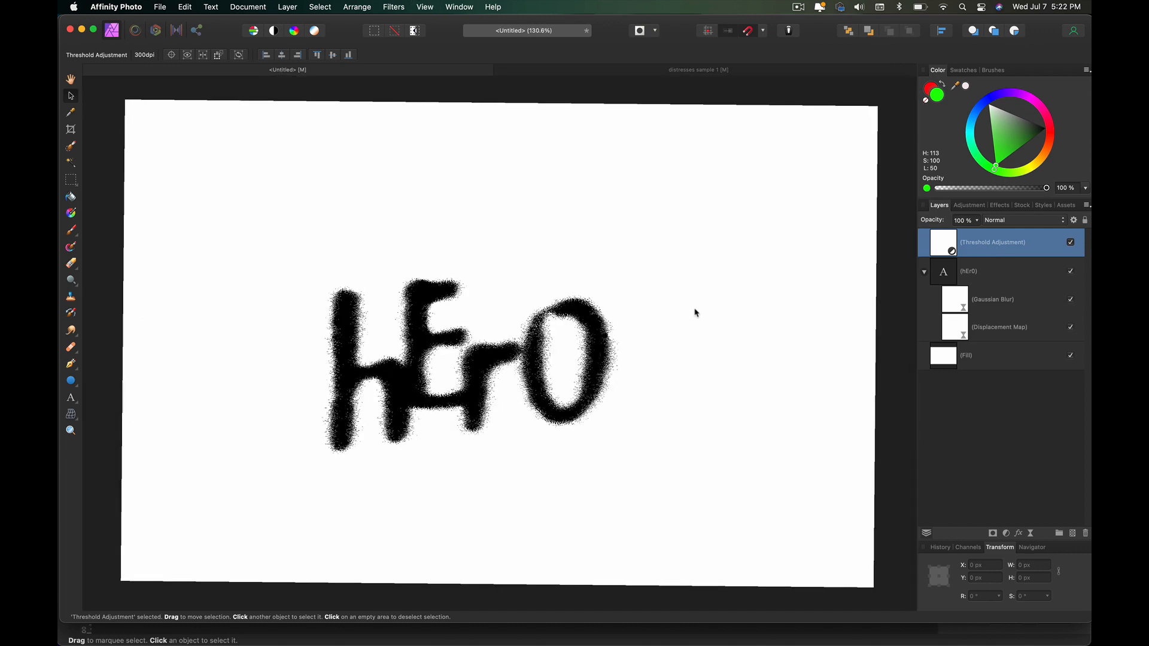
- Merge visible layers into one pixel layer and select the white background by sampled colour
{"action": "left_click", "coordinate": [967, 271]}
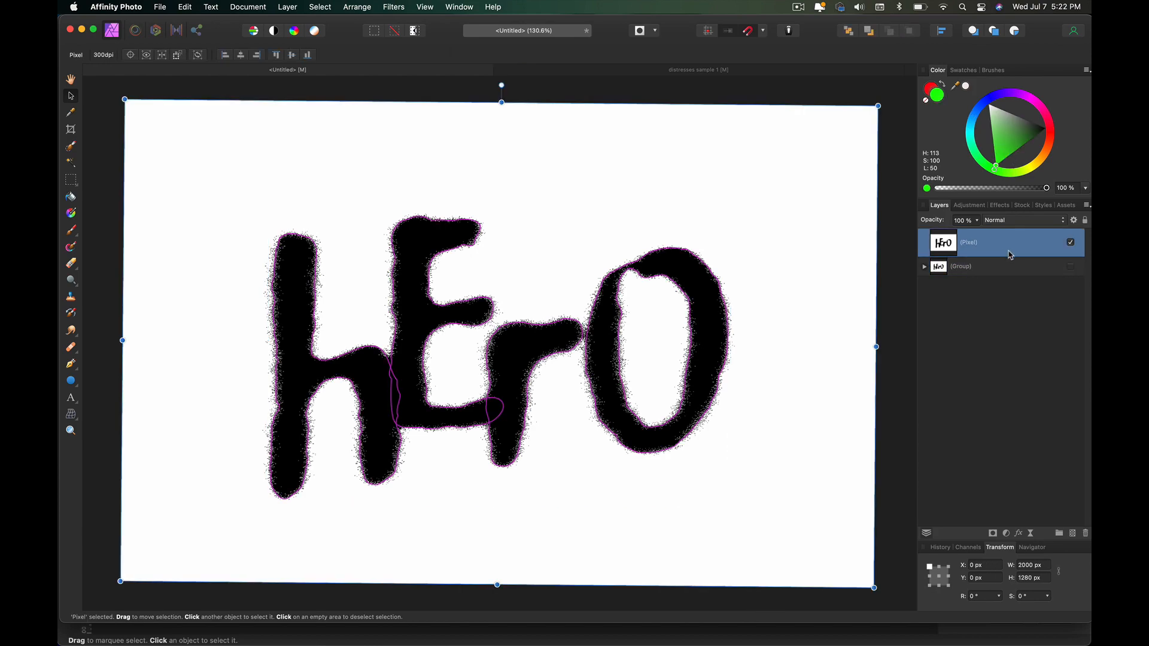
{"action": "left_click", "coordinate": [319, 7]}
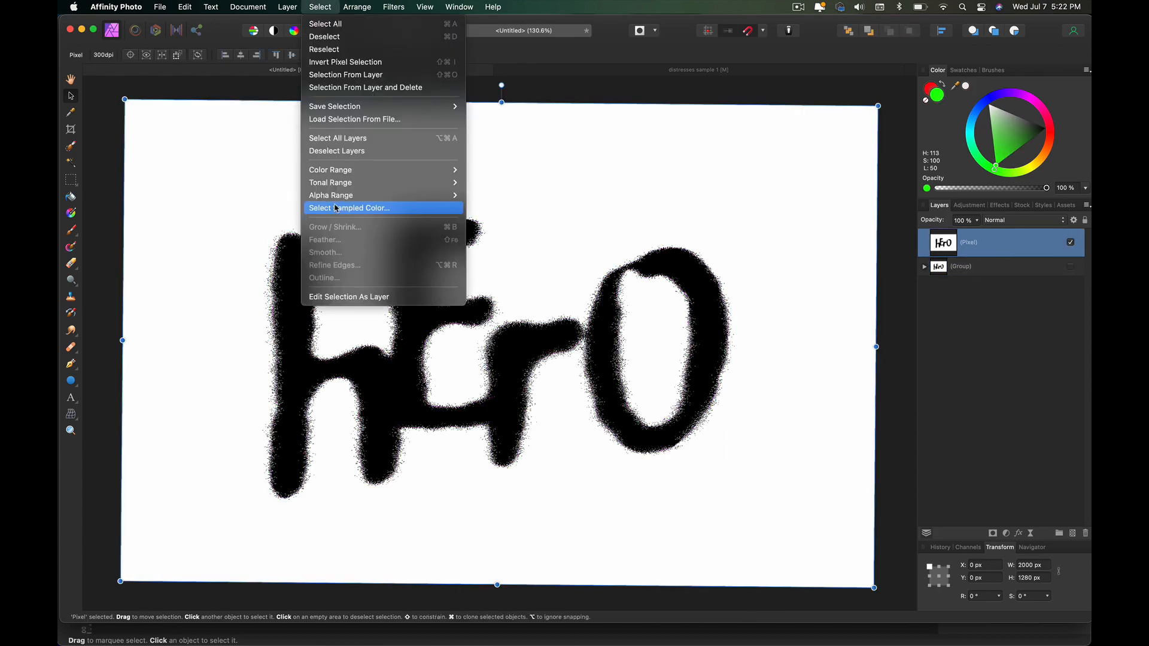
{"action": "left_click", "coordinate": [350, 208]}
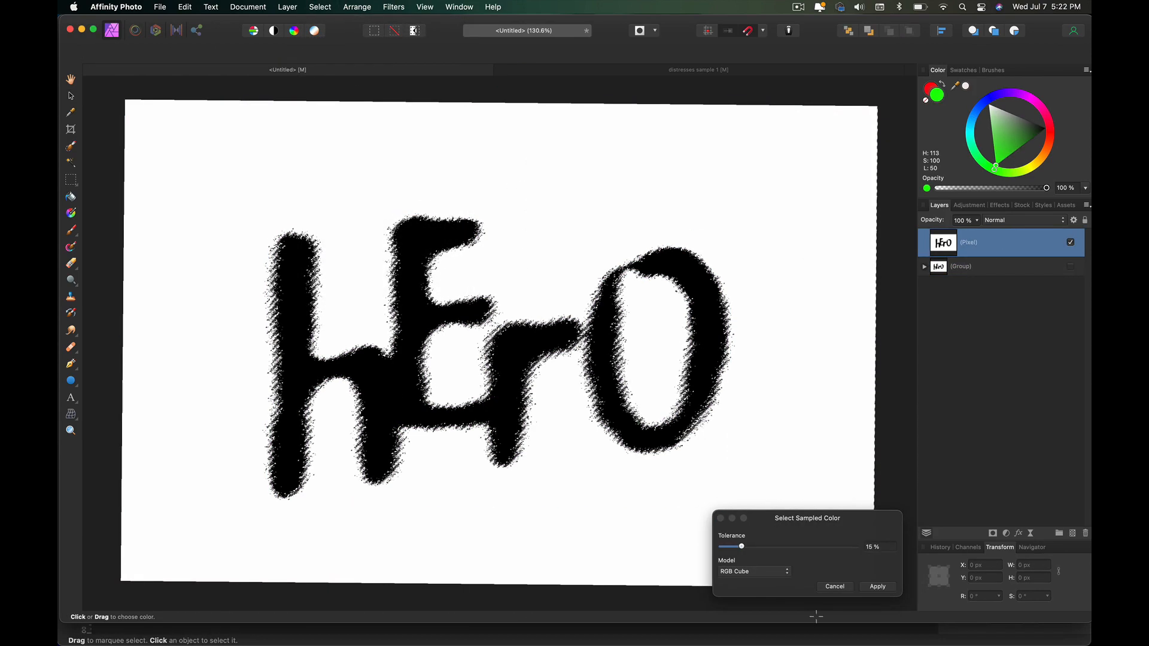
{"action": "left_click_drag", "start_coordinate": [741, 546], "coordinate": [840, 546]}
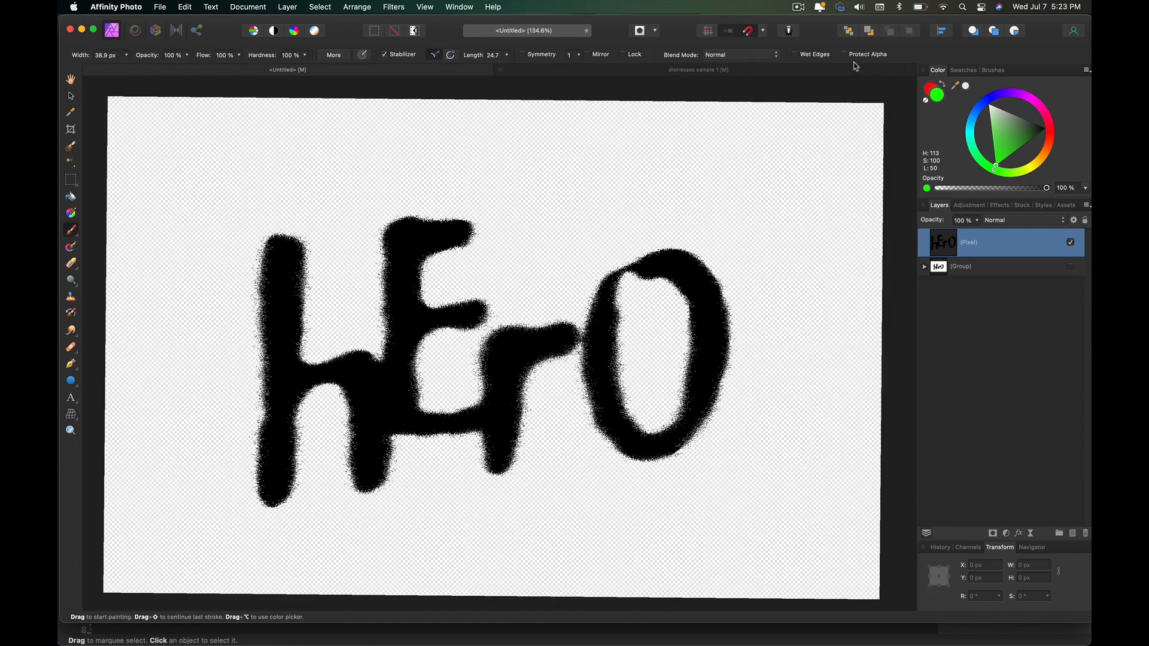
- Paint the hErO letters red with alpha protected, then add a red-to-blue Gradient Overlay
{"action": "left_click", "coordinate": [992, 69]}
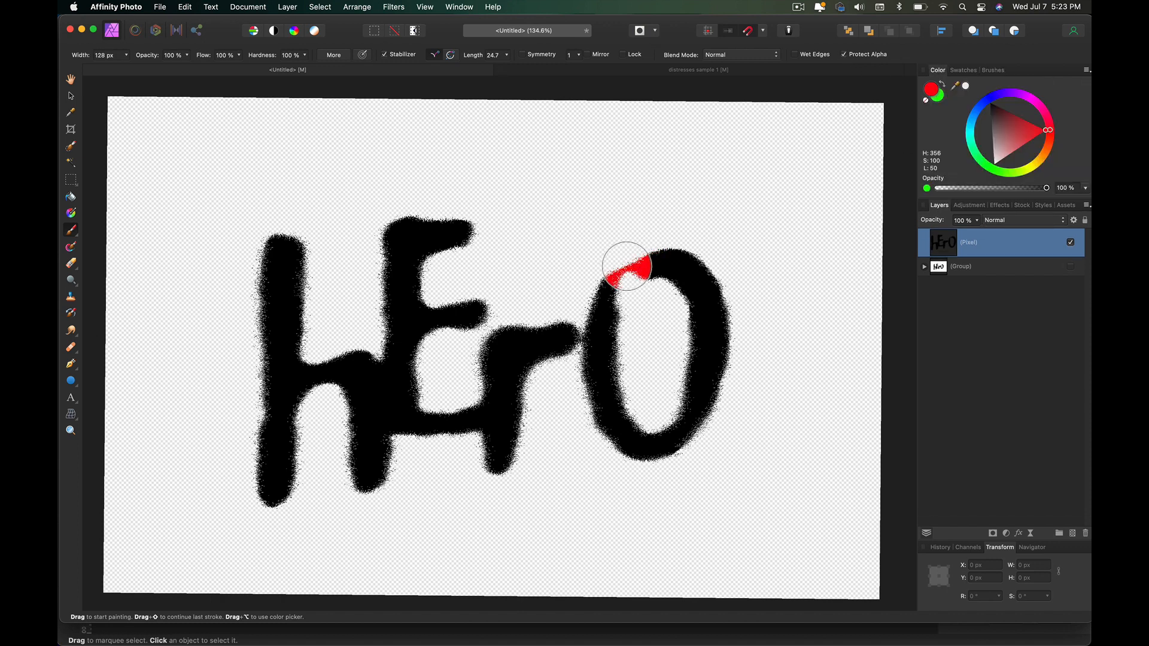
{"action": "left_click_drag", "start_coordinate": [626, 267], "coordinate": [590, 438]}
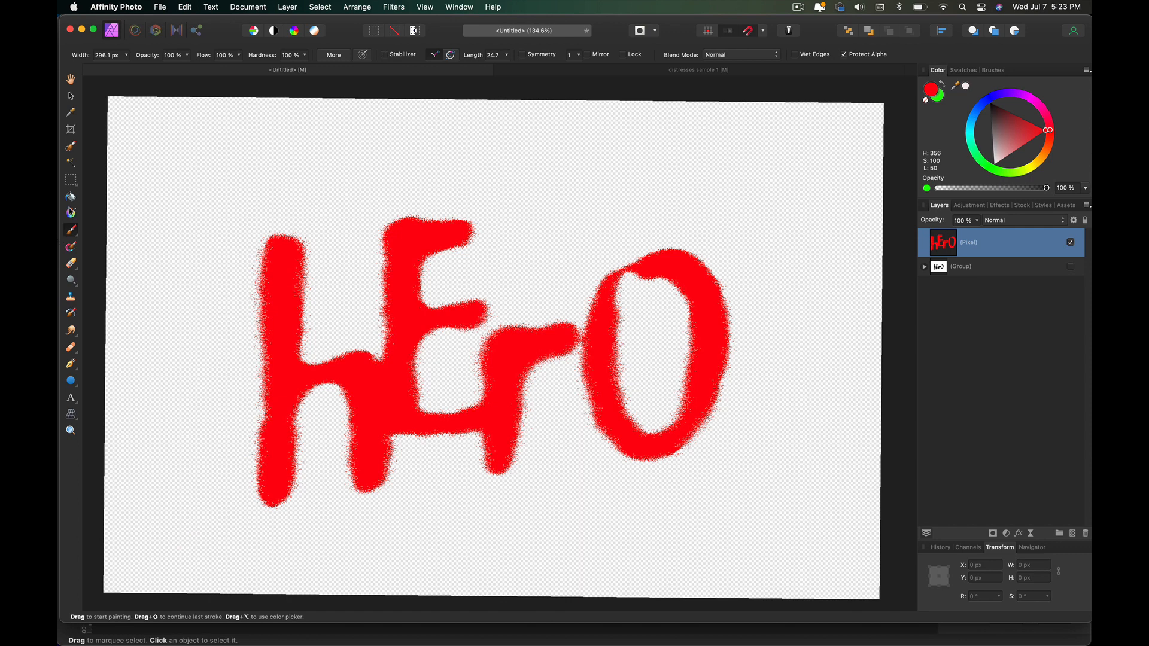
{"action": "left_click", "coordinate": [1018, 533]}
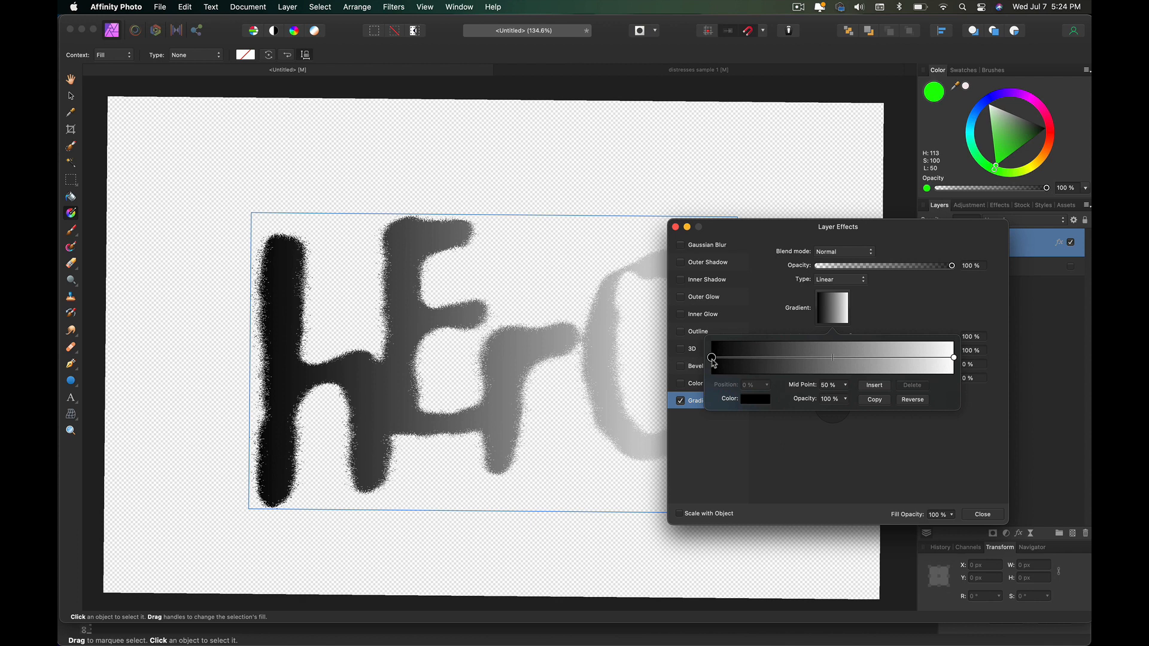
{"action": "left_click", "coordinate": [754, 399]}
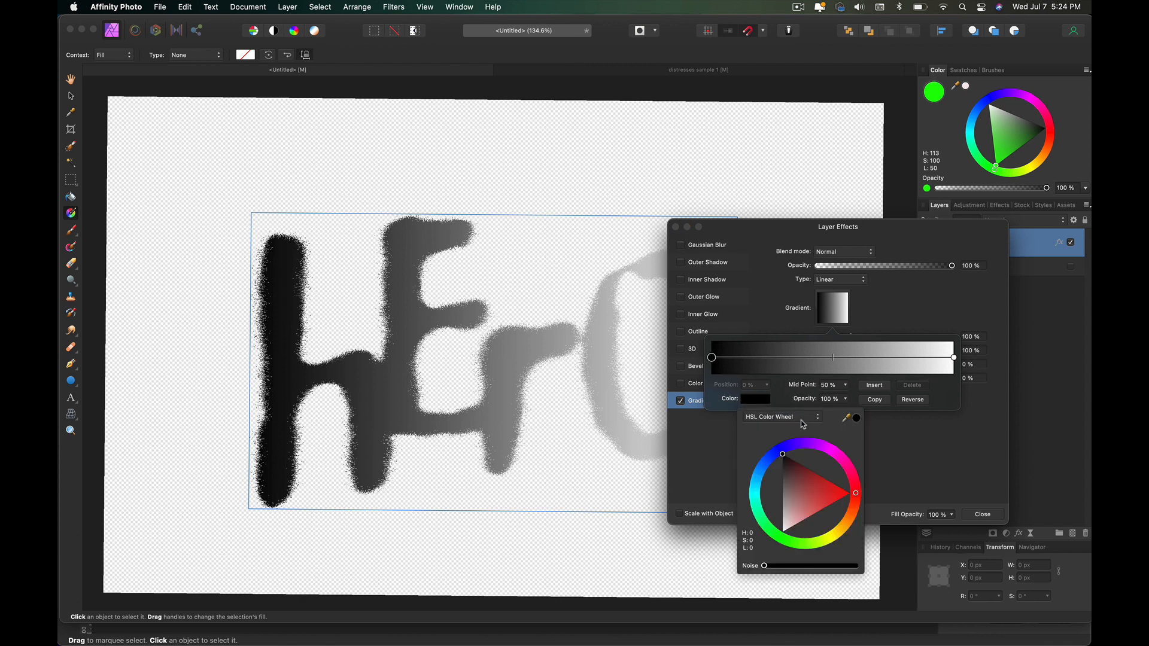
{"action": "left_click", "coordinate": [852, 492]}
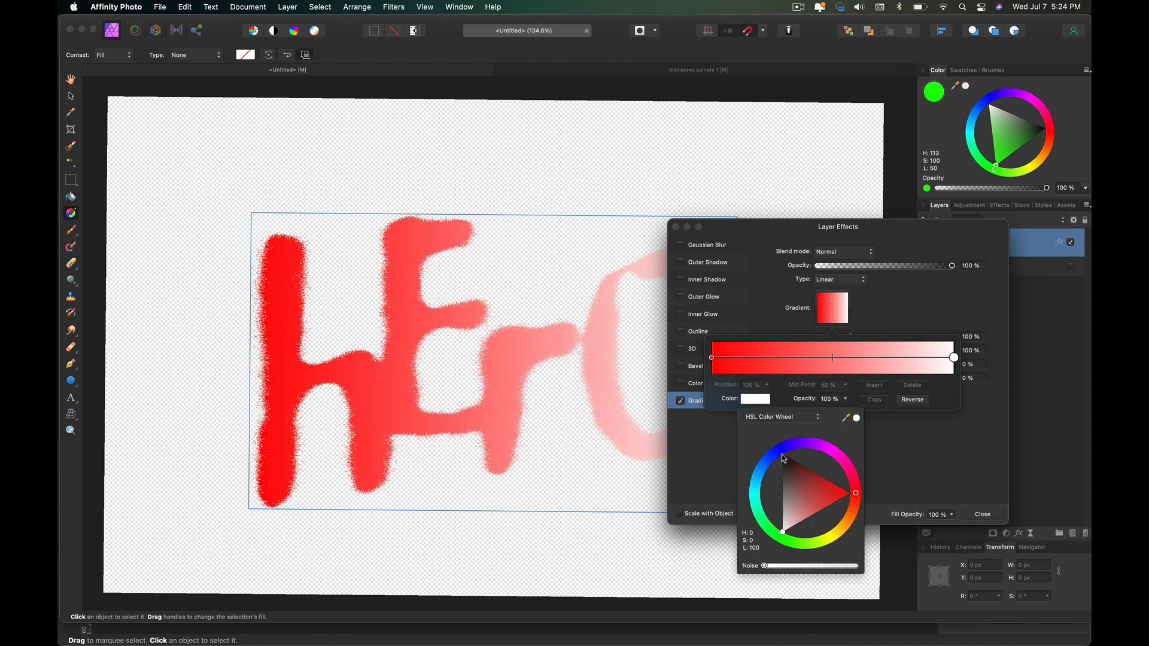
{"action": "left_click", "coordinate": [982, 514]}
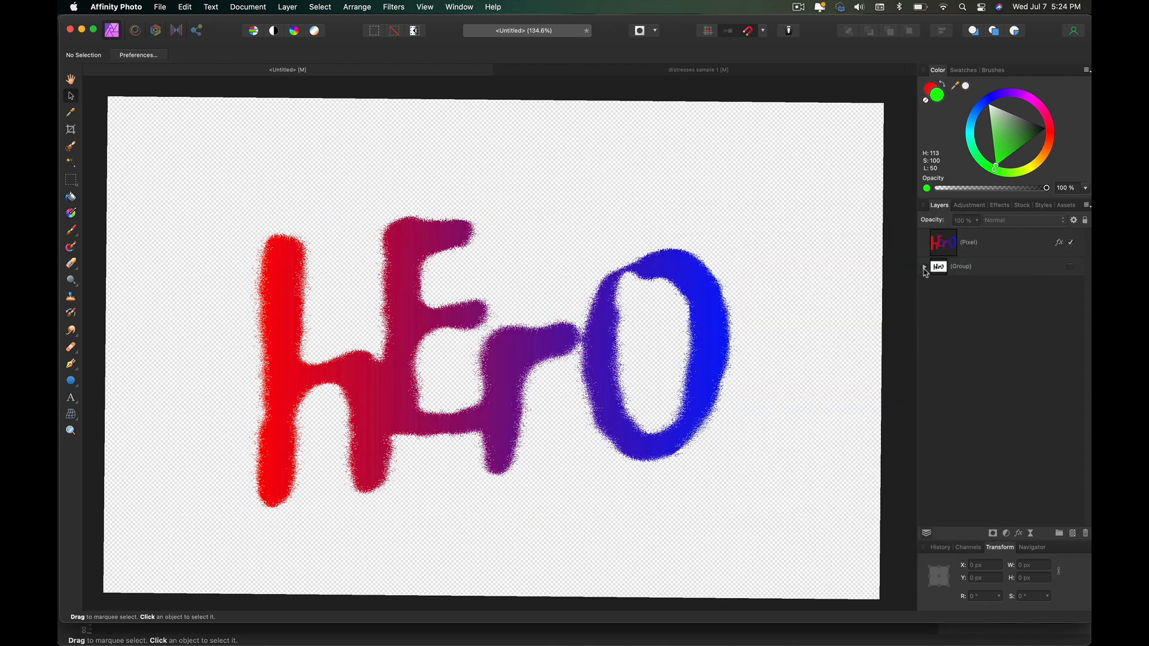
{"action": "left_click", "coordinate": [924, 265]}
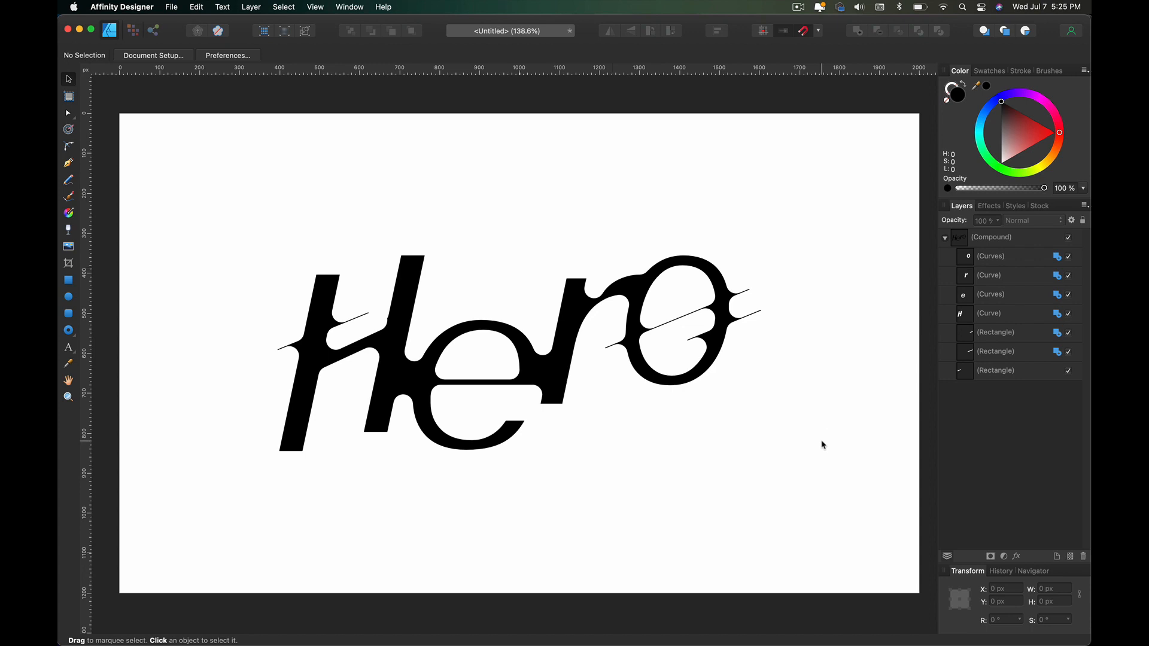
{"action": "mouse_move", "coordinate": [828, 447]}
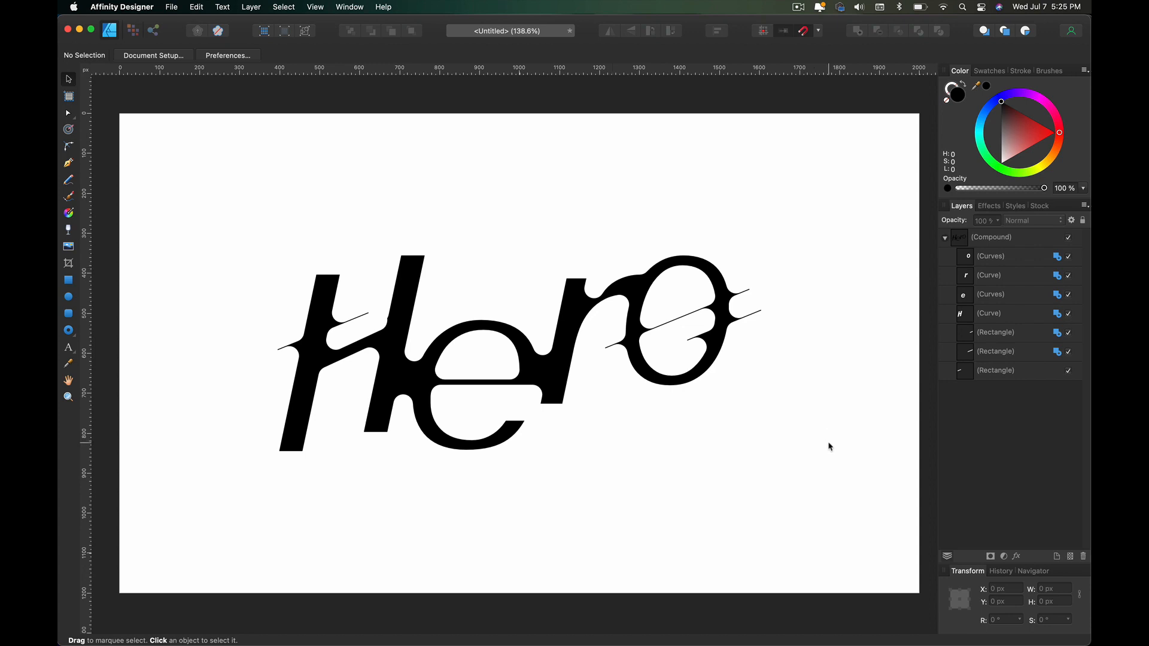